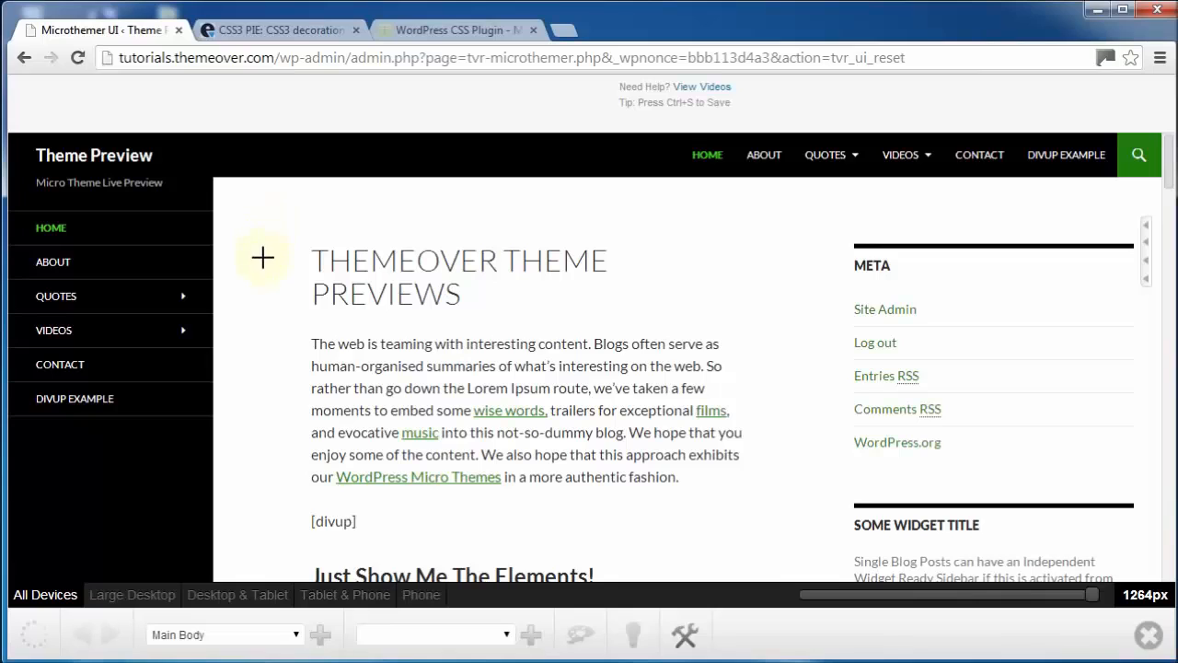
mouse_move(819, 442)
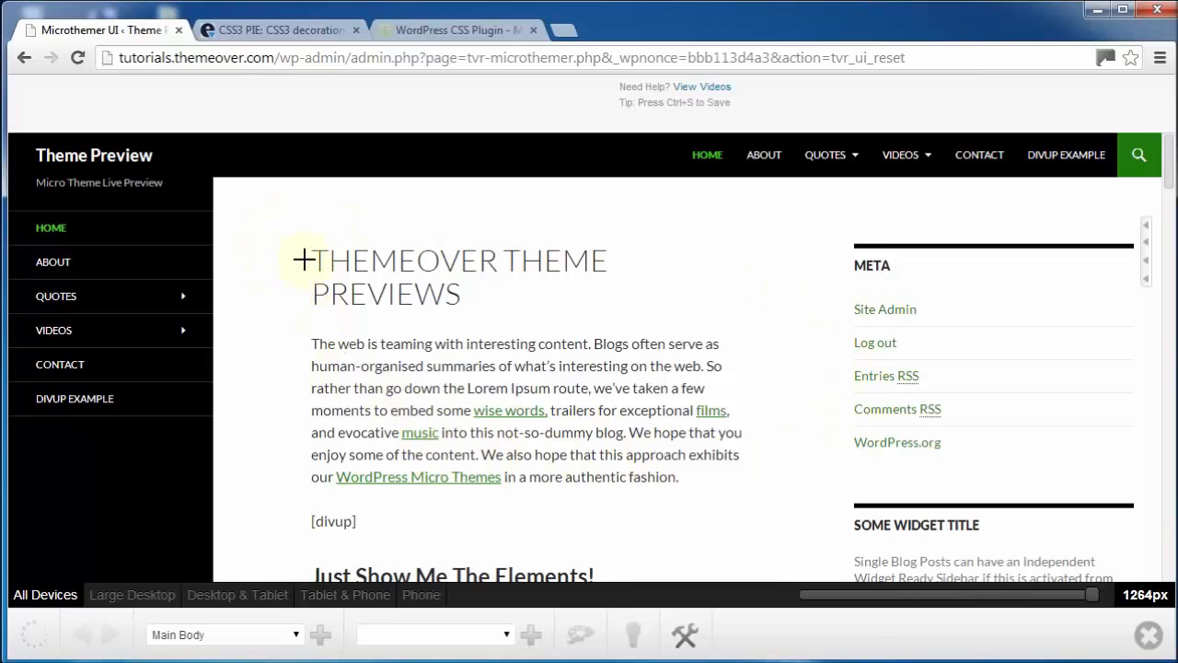
mouse_move(306, 221)
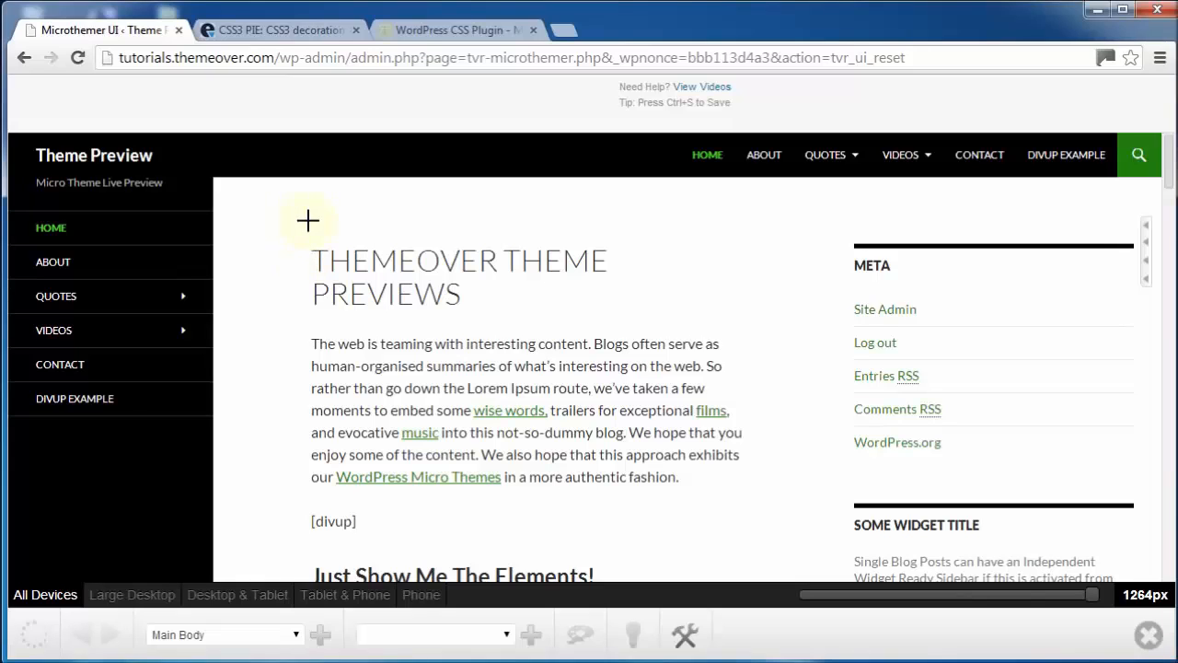
mouse_move(190, 185)
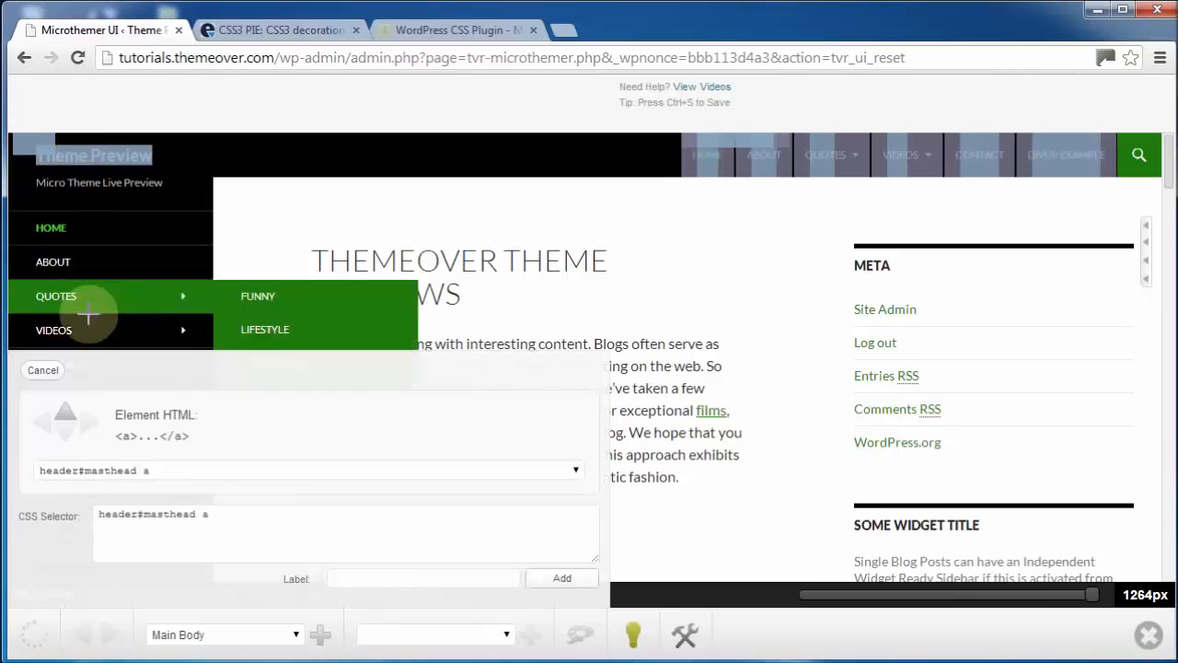
mouse_move(271, 432)
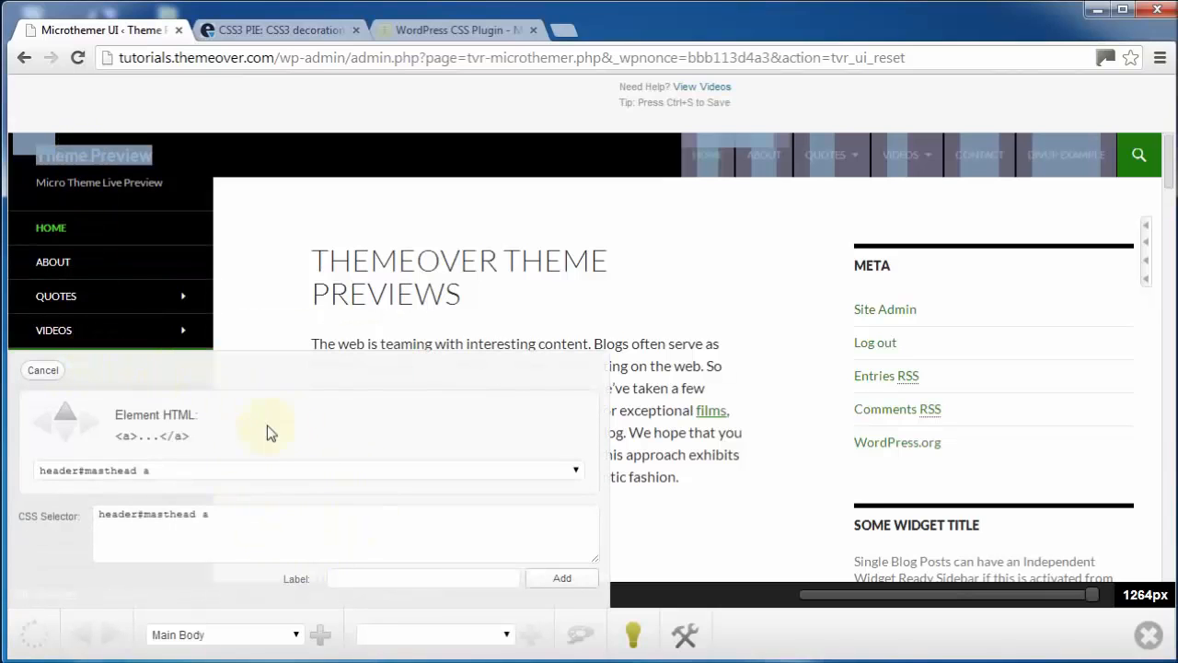
mouse_move(324, 489)
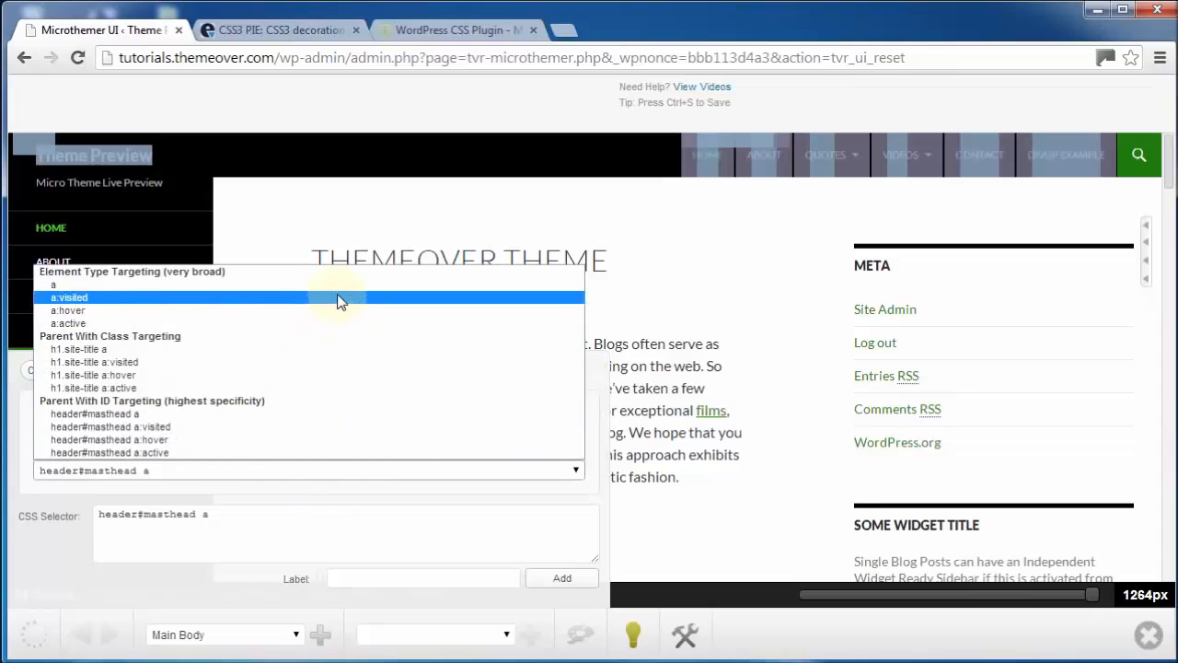
Step: Create a 'Site Title Link' selector targeting h1.site-title a in the Main Body section
click(54, 285)
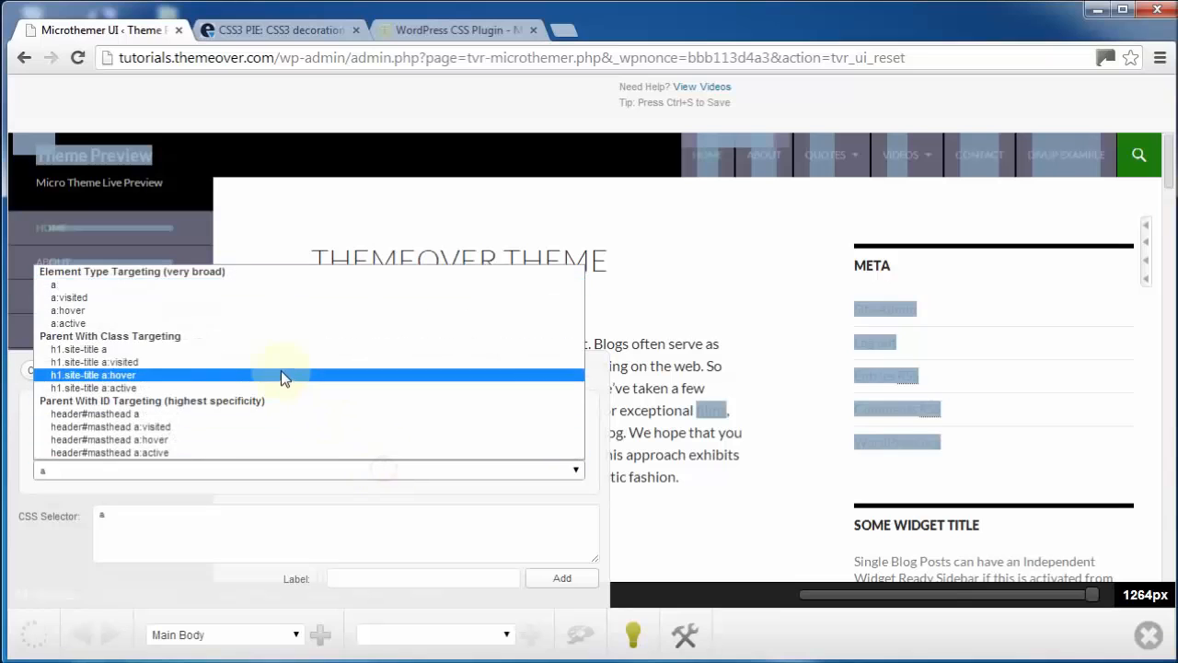
click(92, 374)
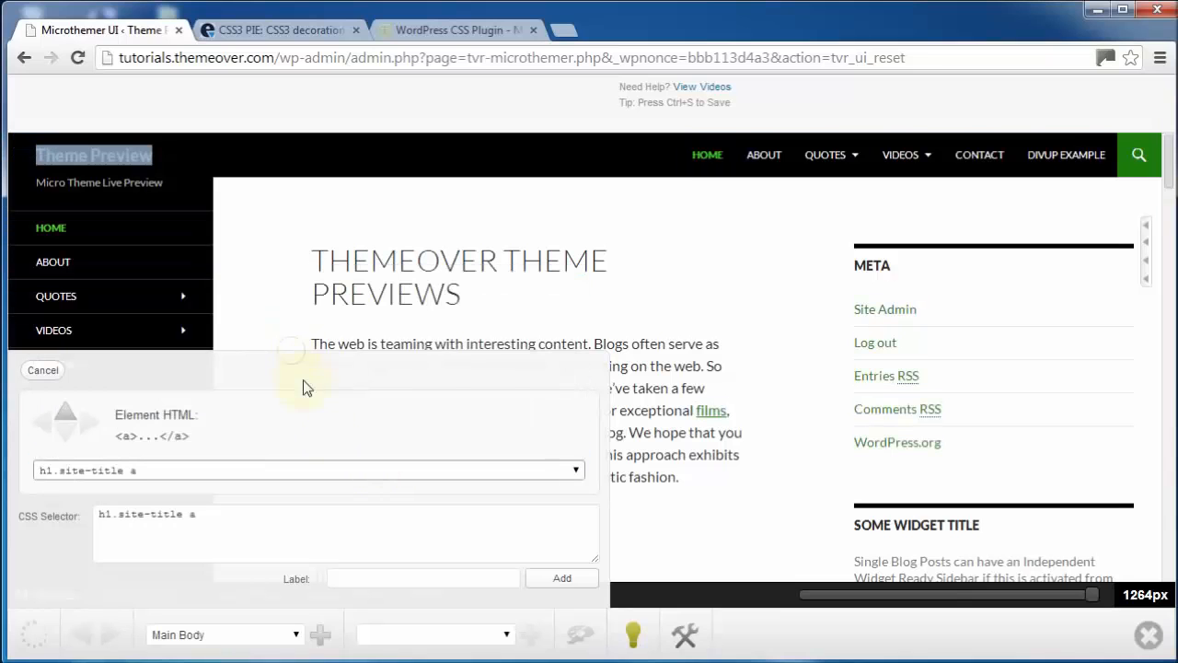
text(Site Title)
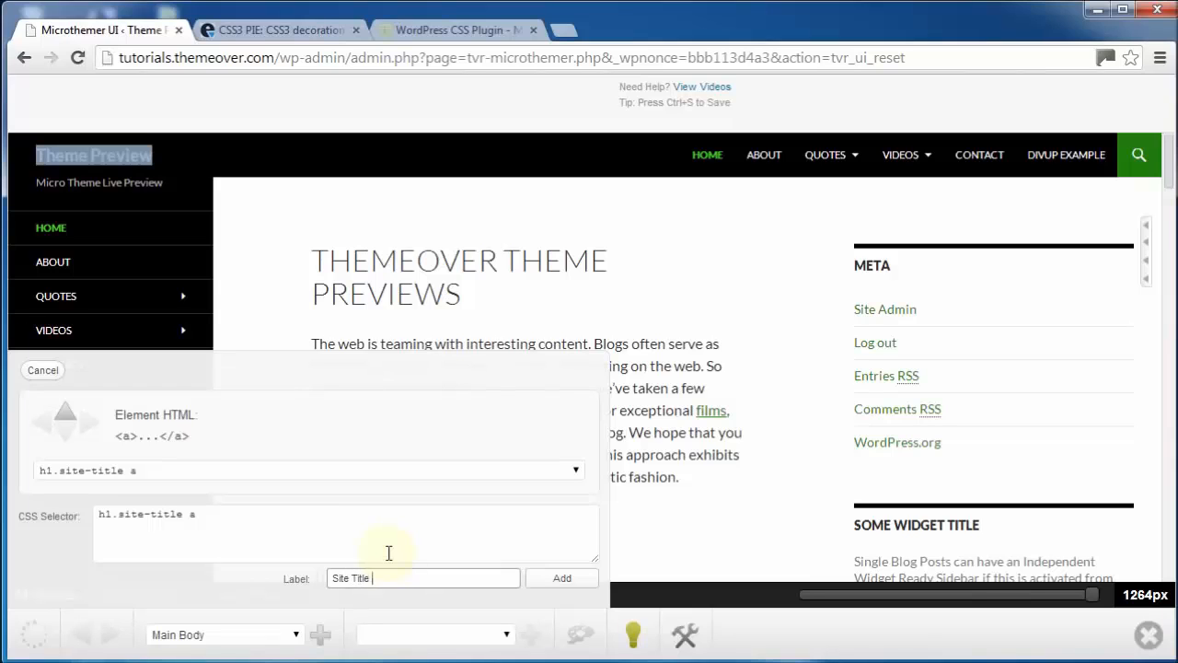
text(Link)
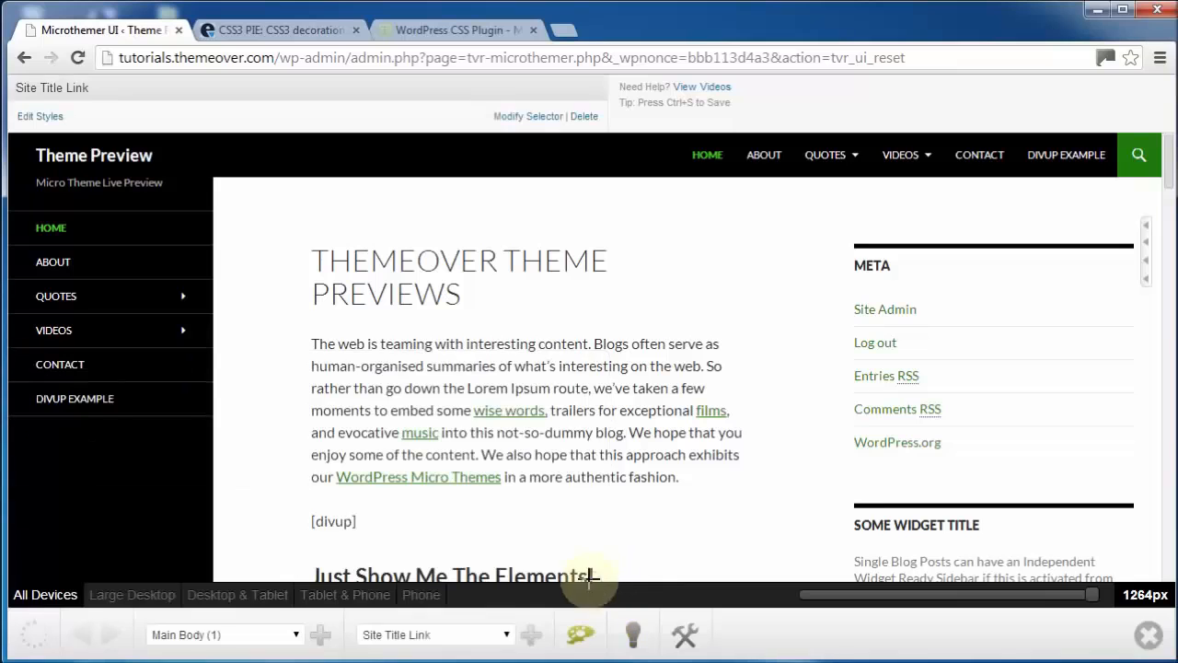
Step: Give Site Title Link 24 Book Antiqua font, white colour, padding 10, margin-left 192, CSS3 on
click(40, 116)
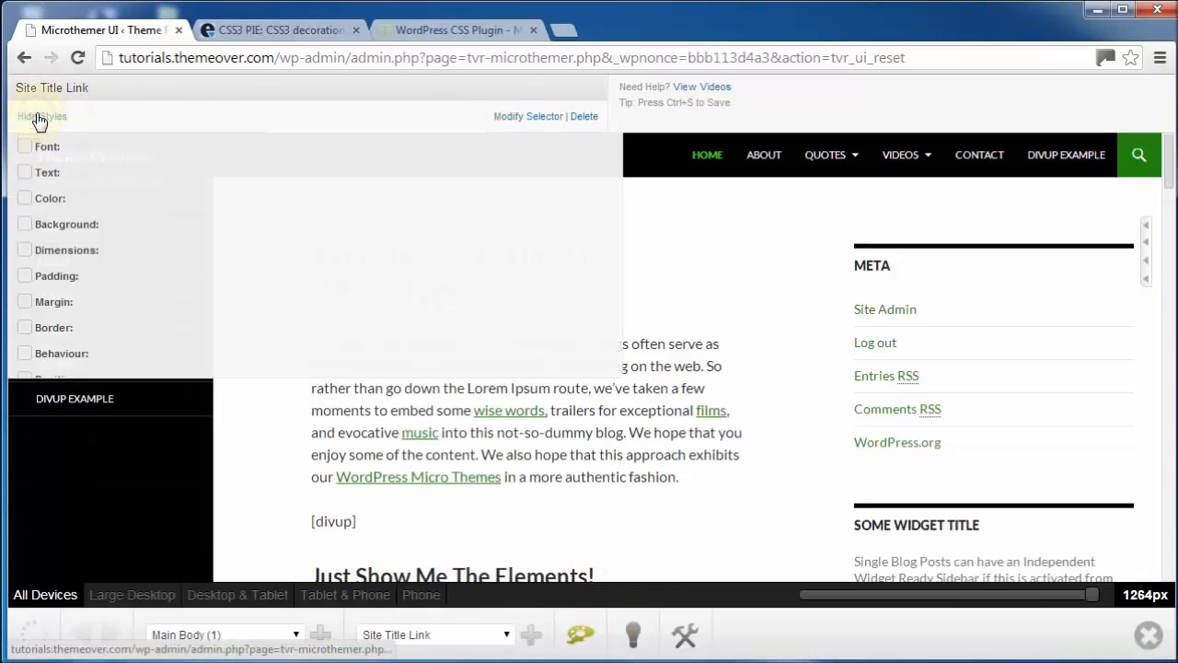
click(24, 148)
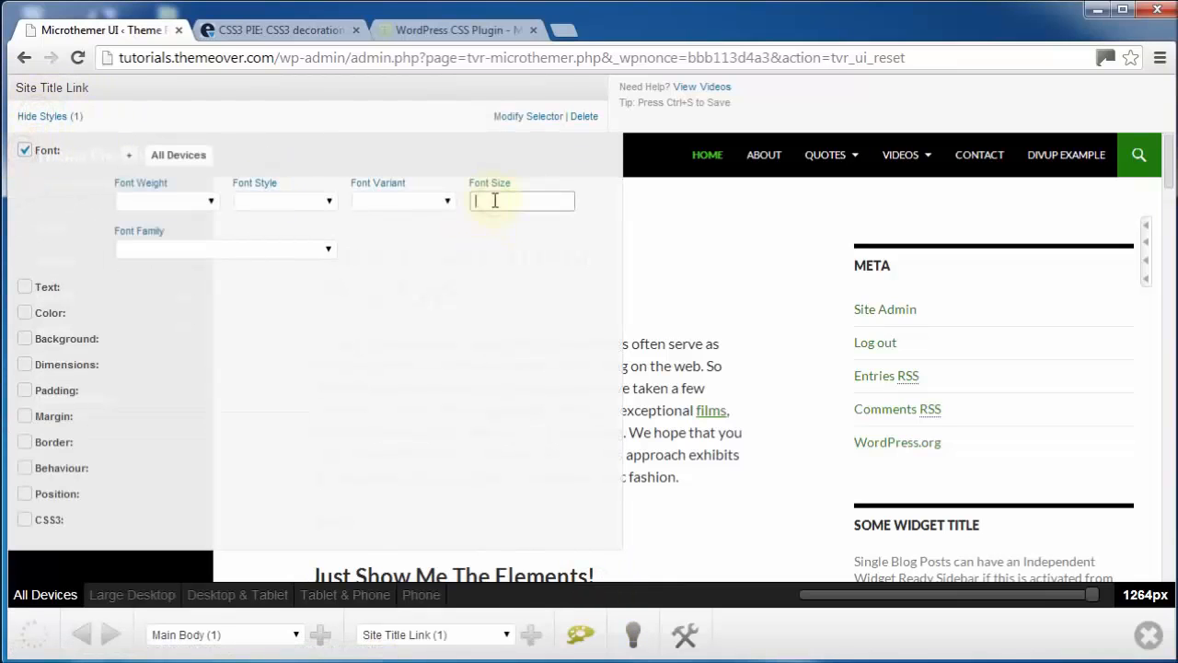
click(225, 249)
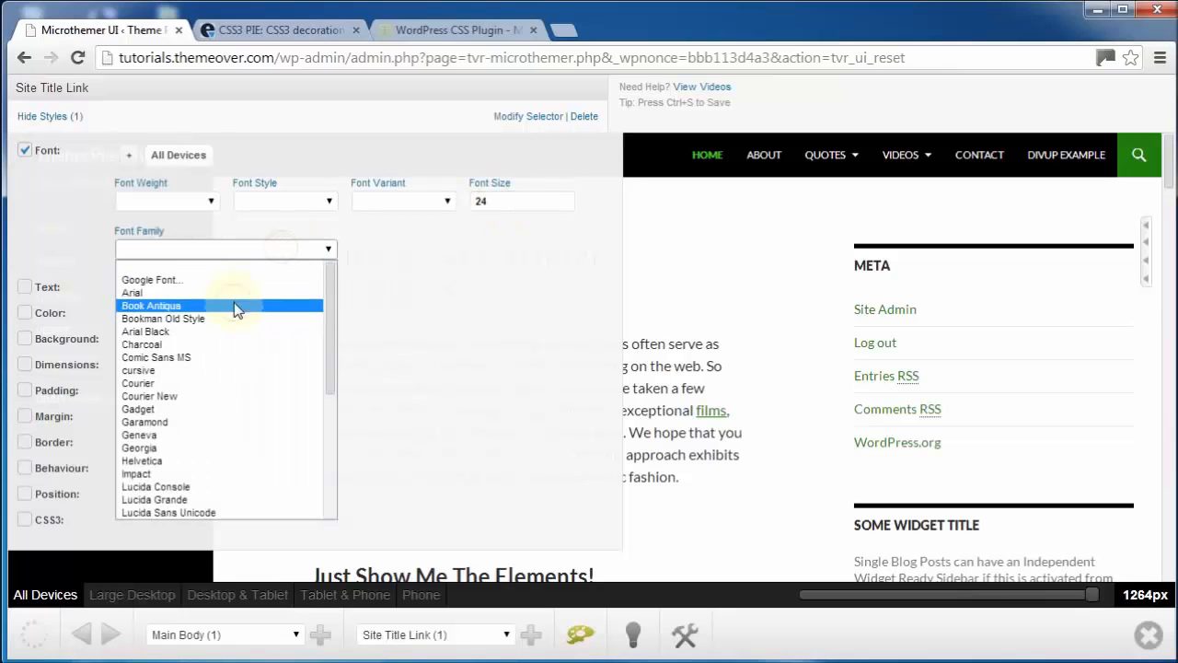
click(151, 305)
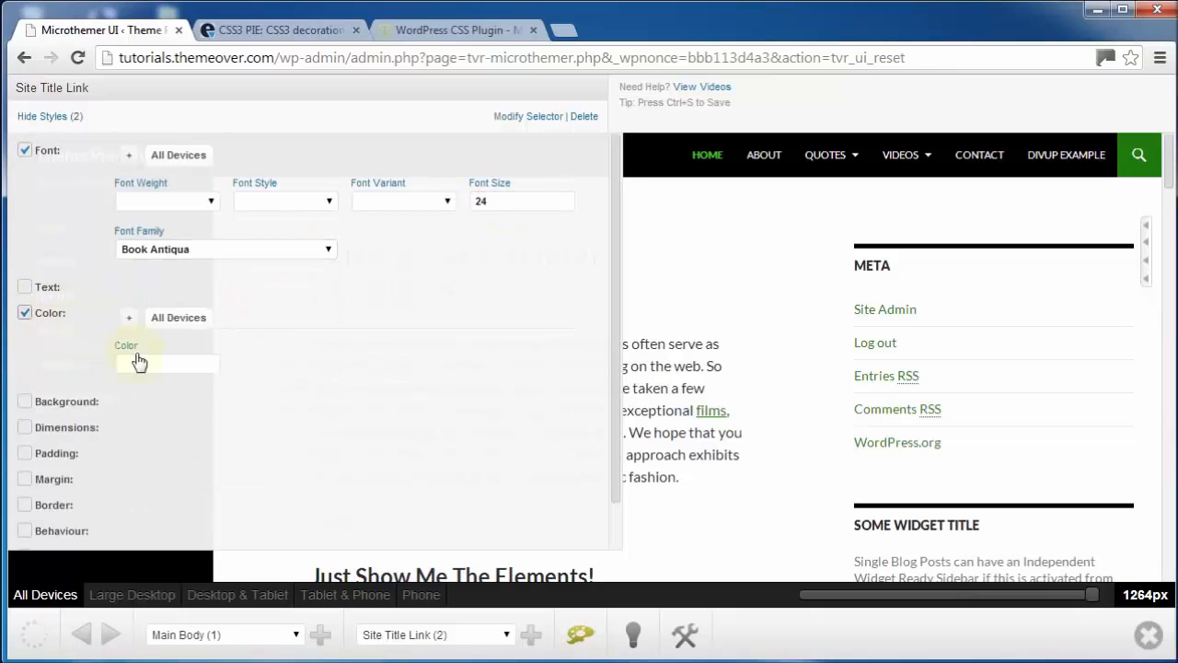
click(167, 362)
text(#FFFFFF)
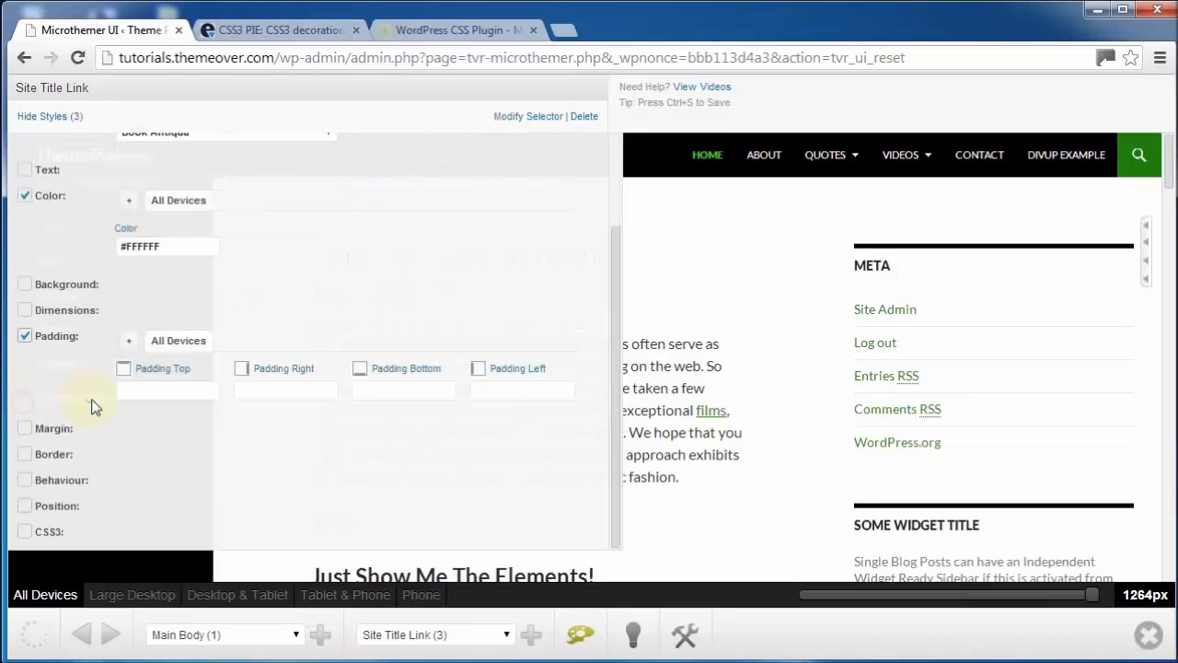
text(10)
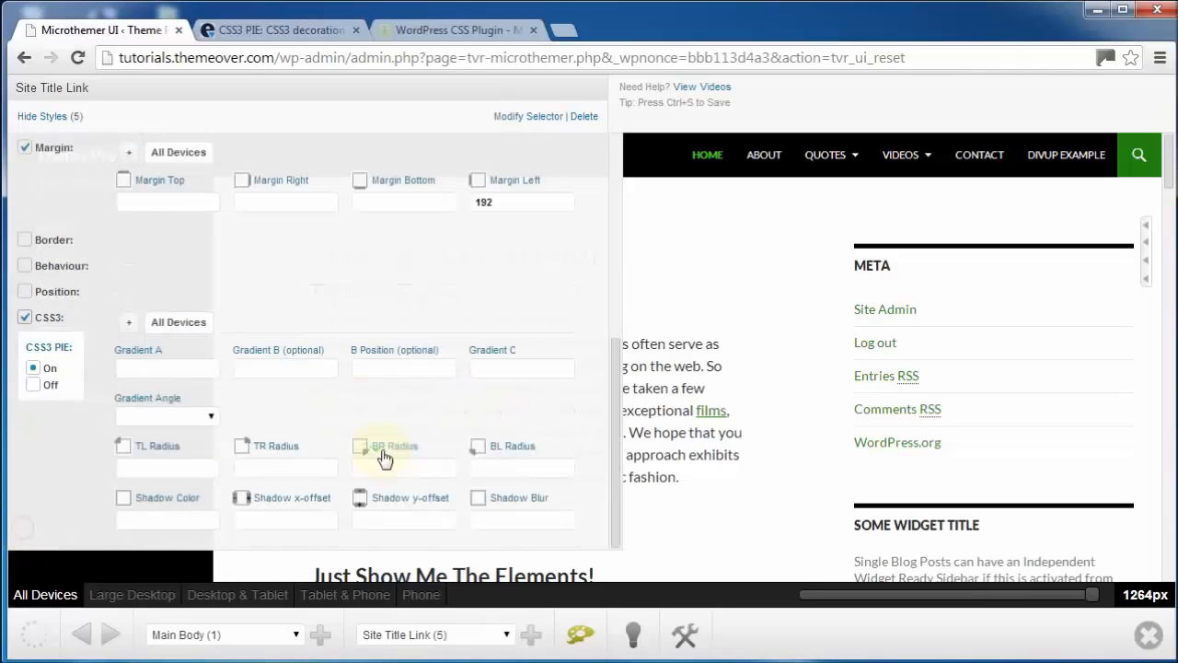
Step: Apply a #41A62A–#29691A gradient, 30 right-corner radius and #363636 shadow with blur 4
click(166, 368)
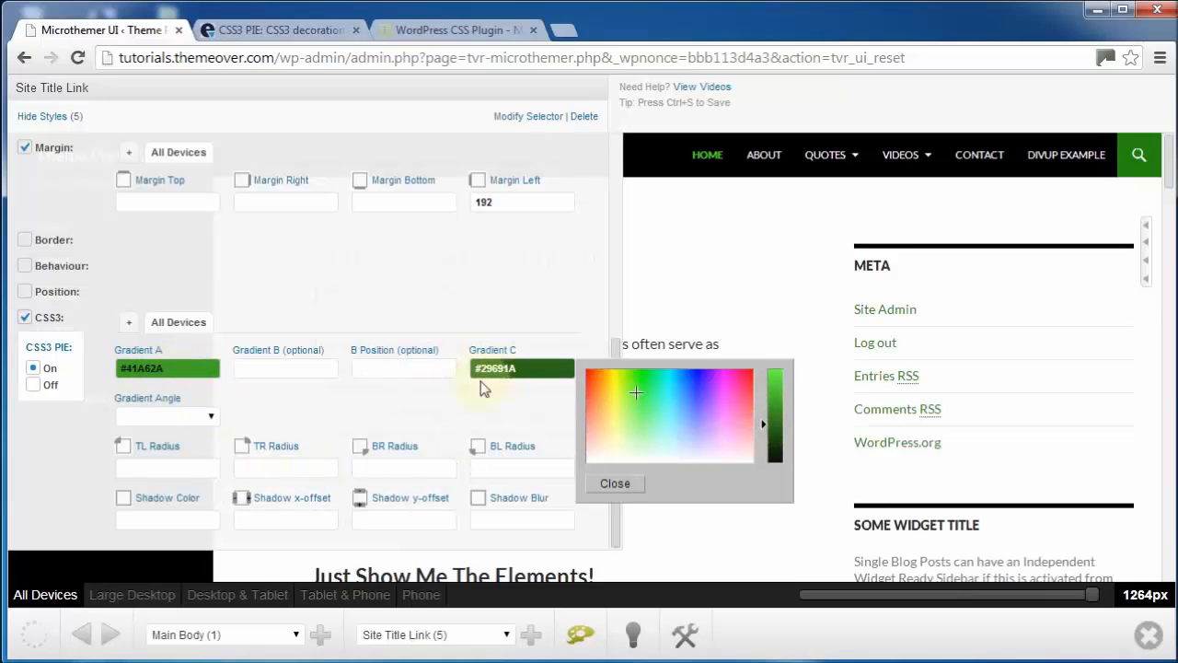
text(30)
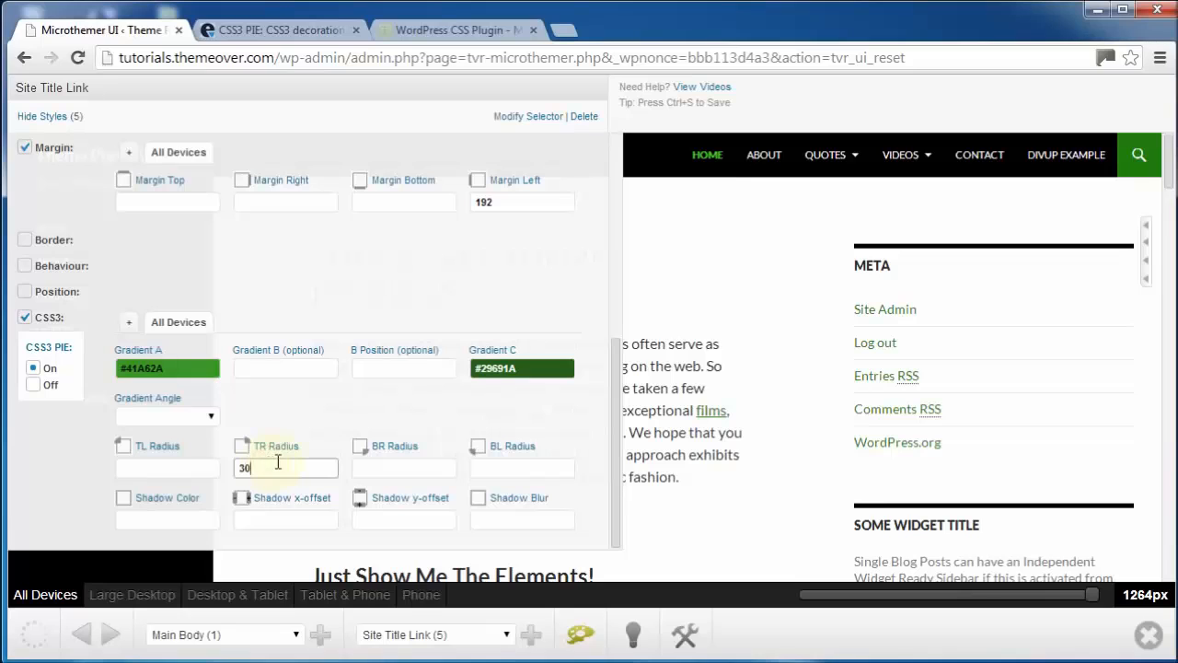
text(30)
click(168, 520)
text(363)
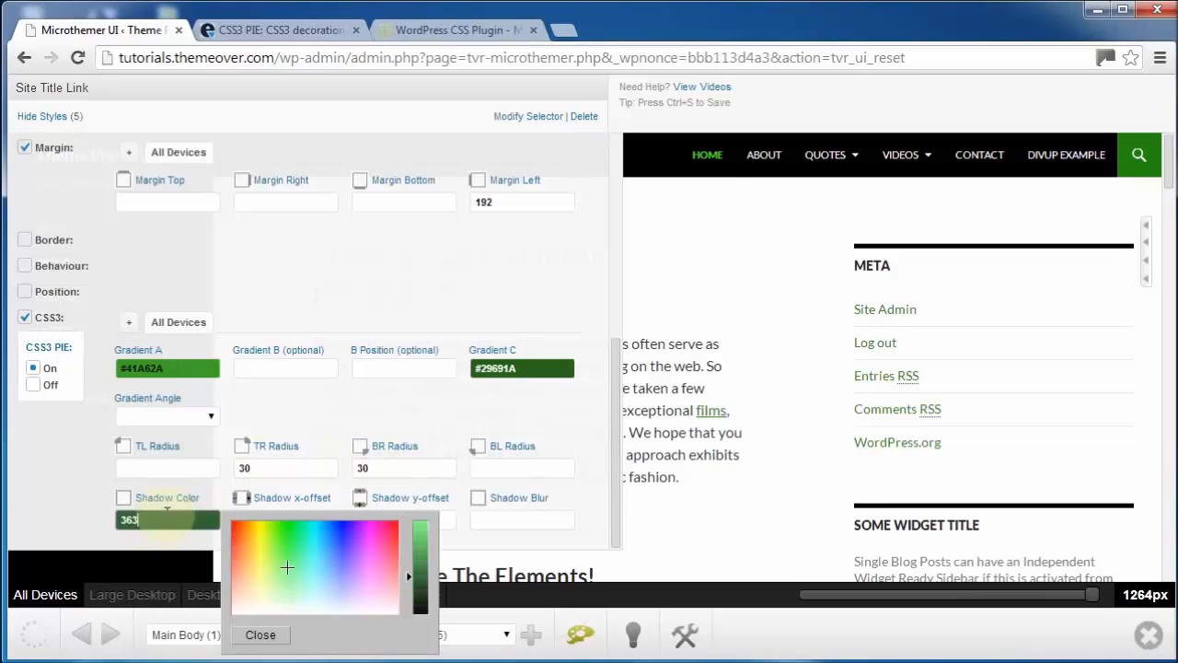
click(260, 634)
text(0)
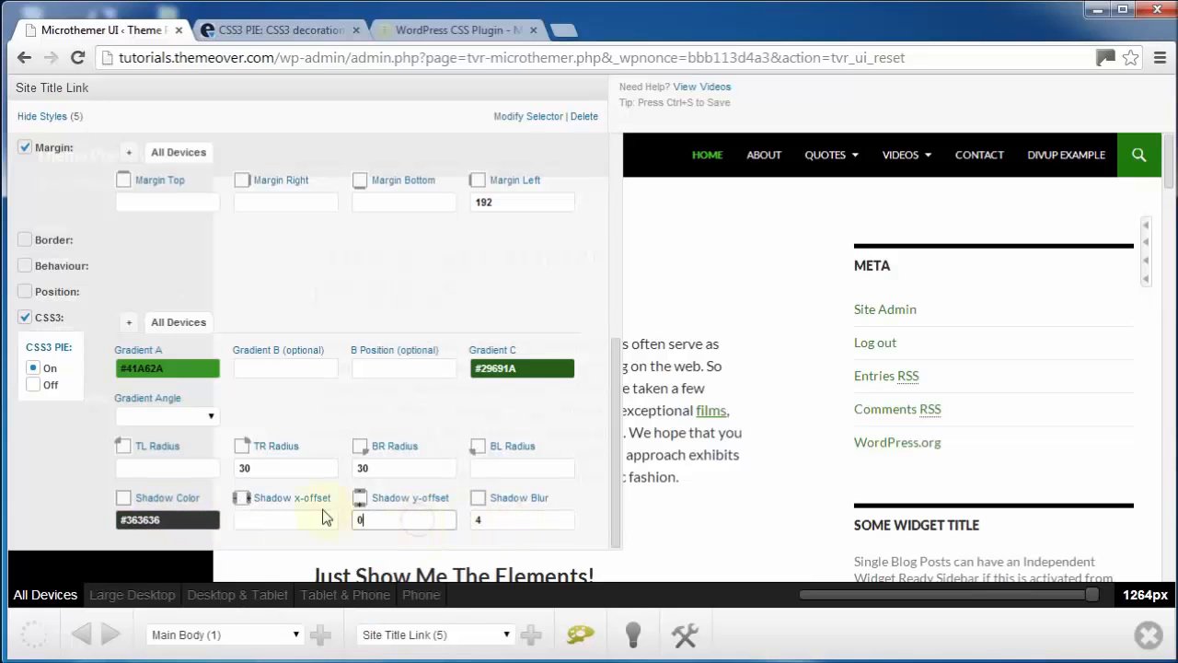
text(3)
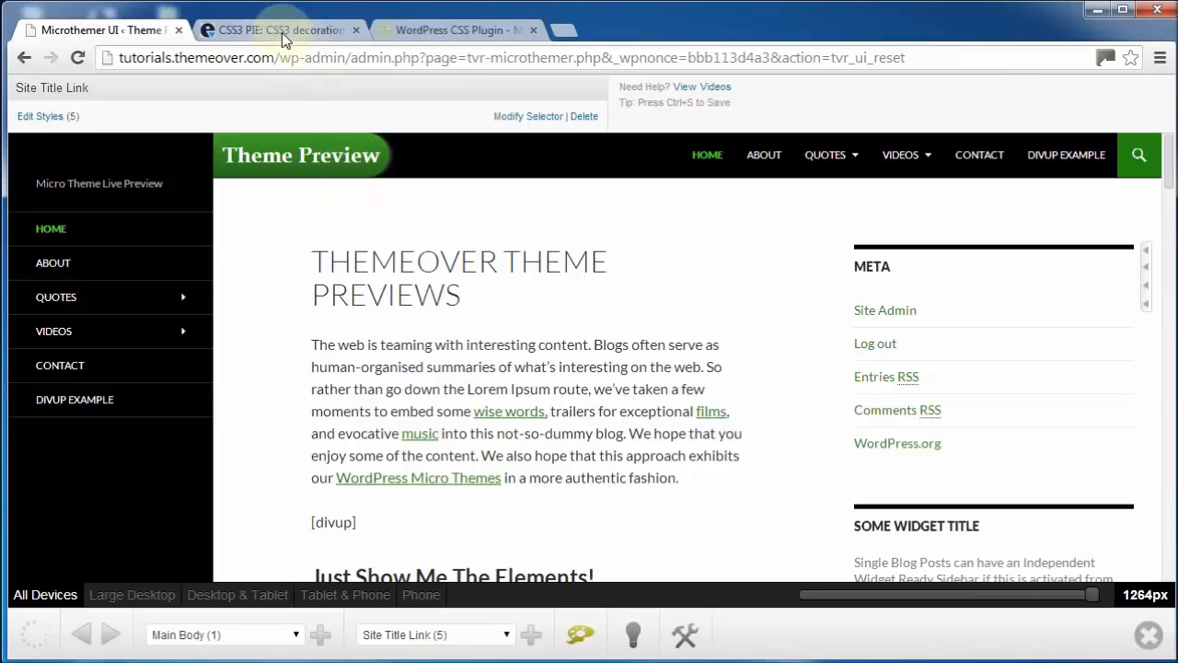
click(280, 30)
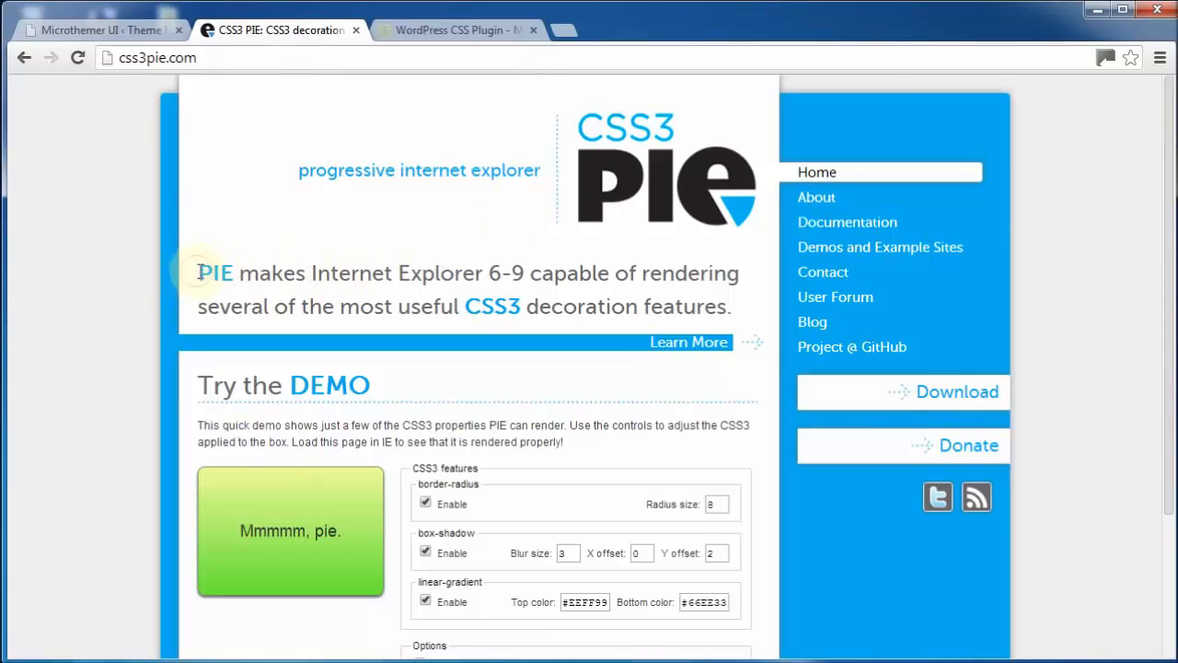
drag(197, 273, 621, 306)
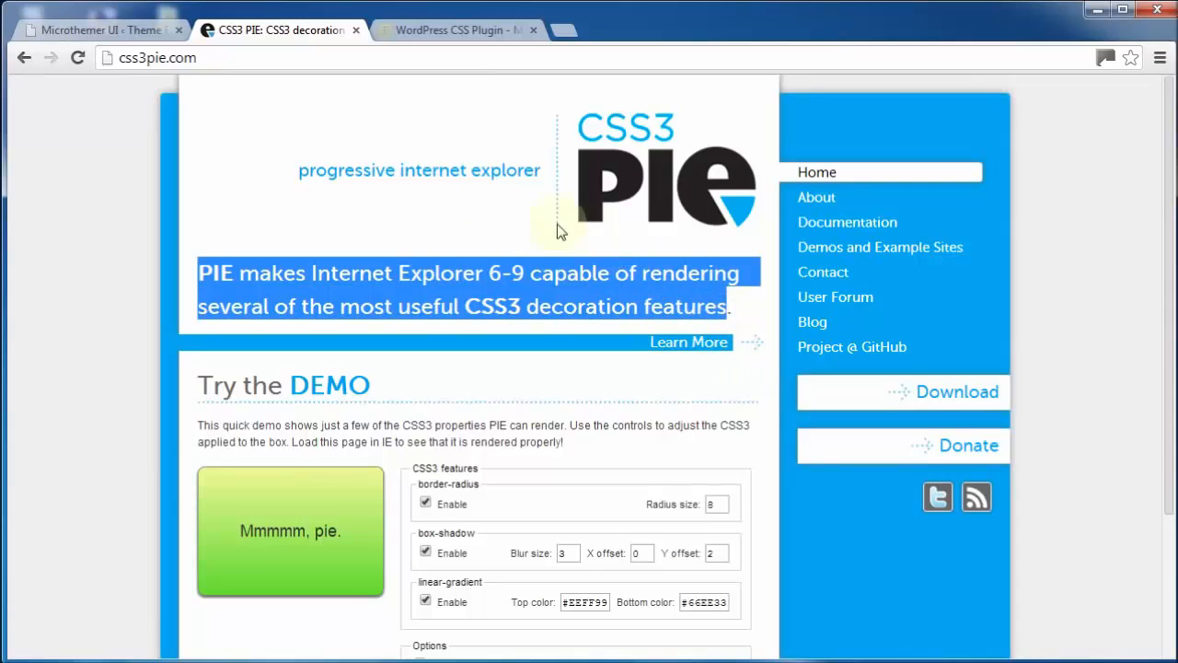
click(102, 29)
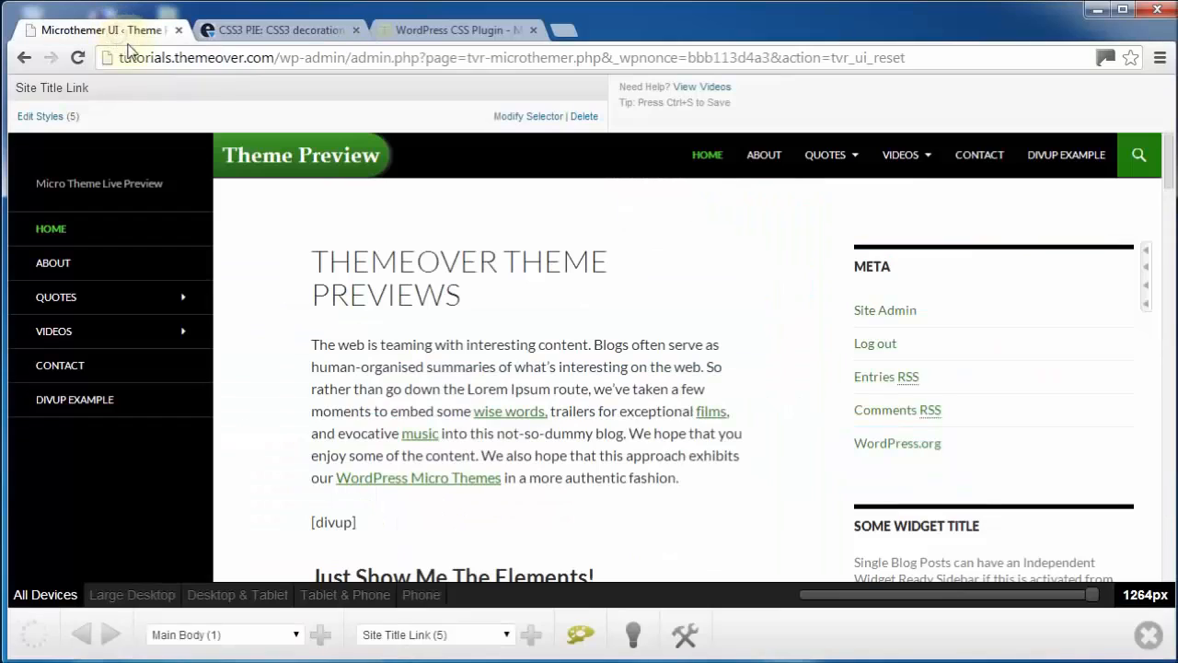
Step: Replace Book Antiqua with the Google font Cabin (400 normal), found on page 5
click(41, 116)
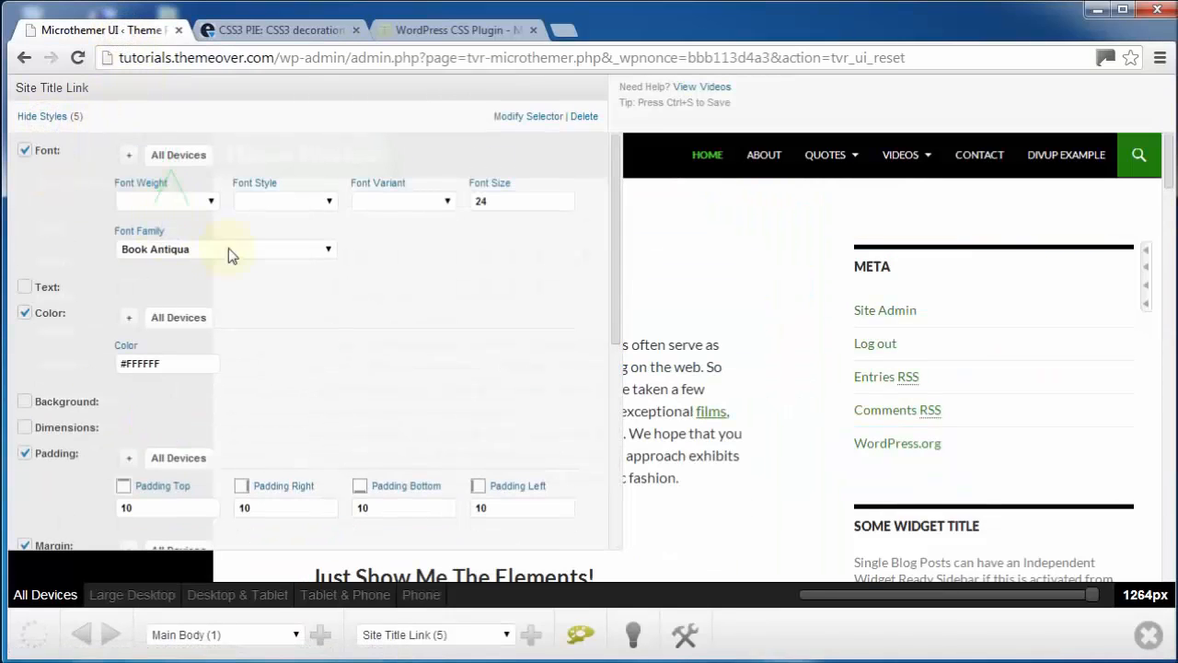
click(230, 248)
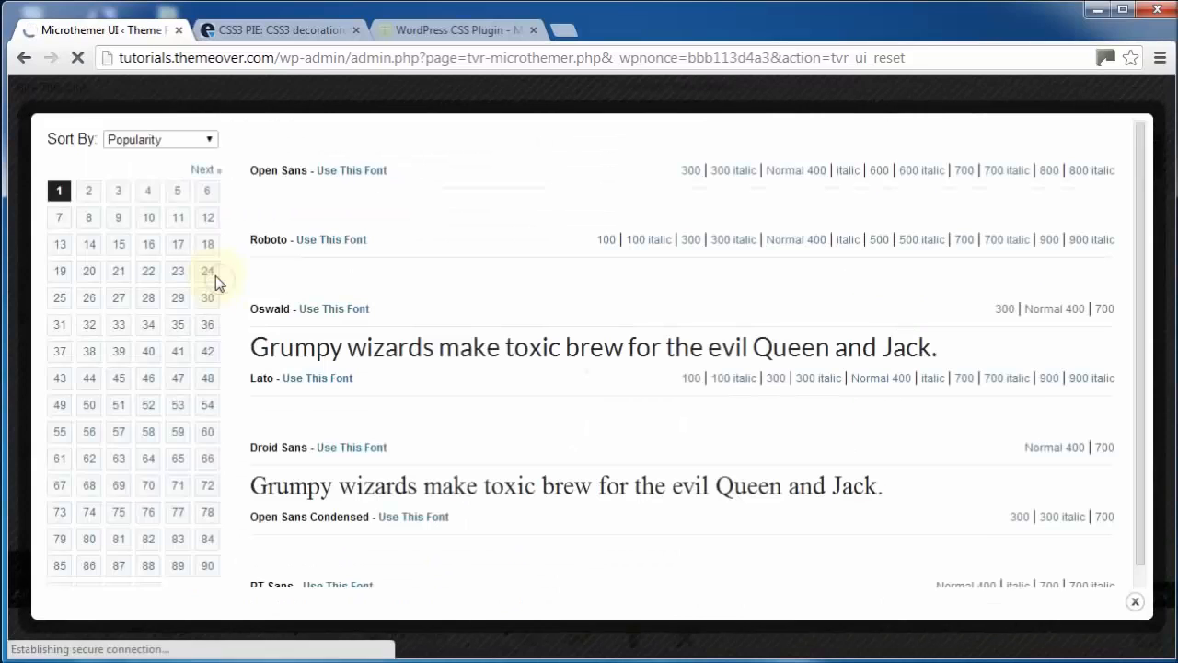
click(202, 169)
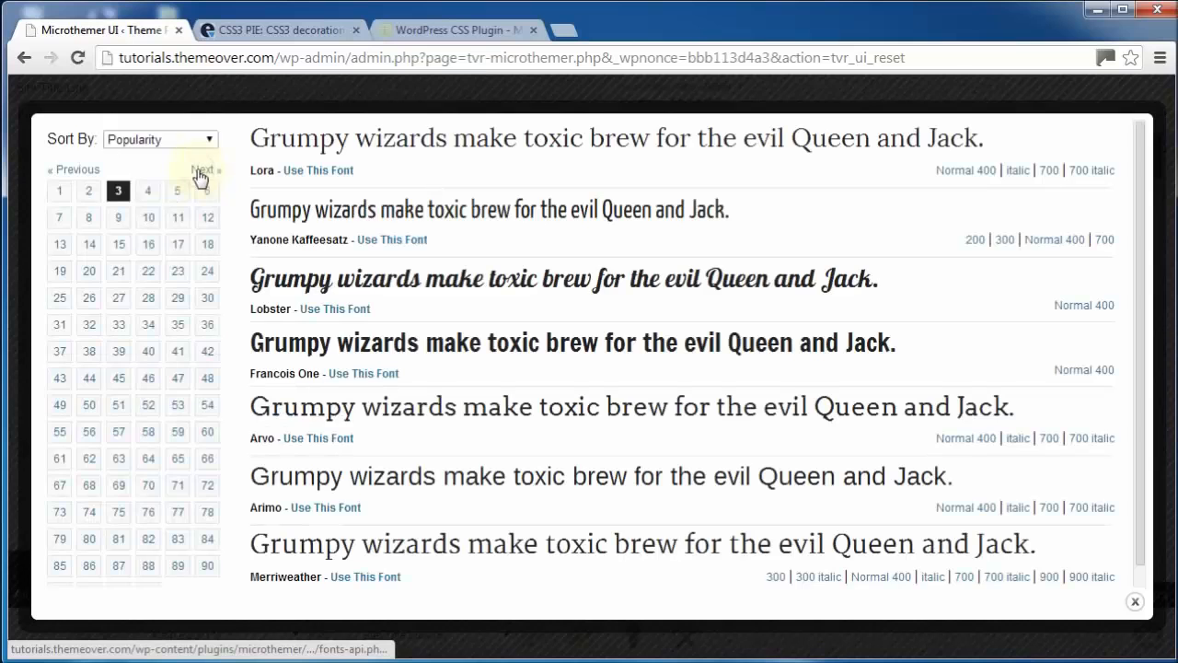
click(202, 173)
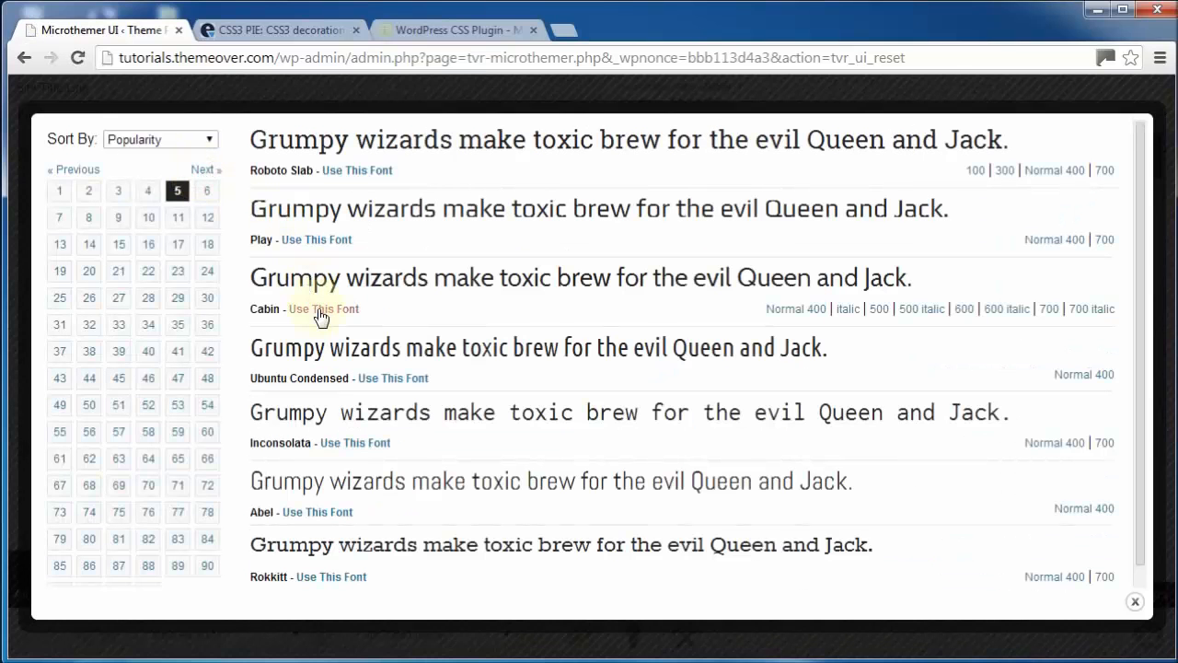
click(323, 308)
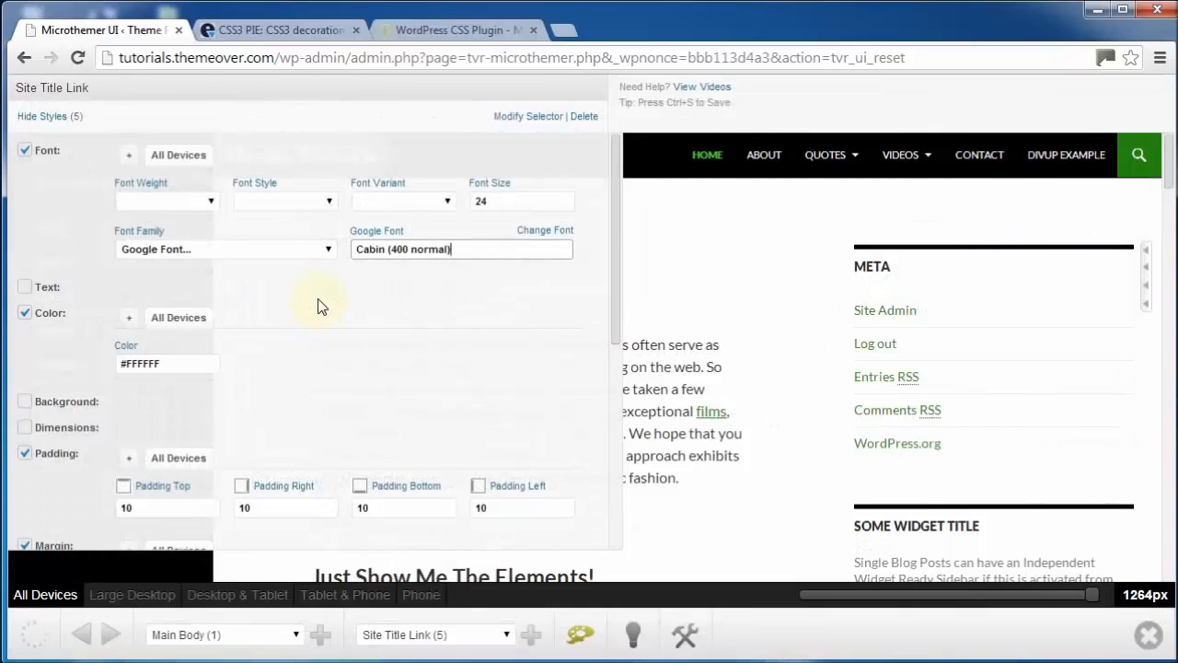
Step: Hide the style editor to view the green Cabin title tab in the live preview
click(42, 116)
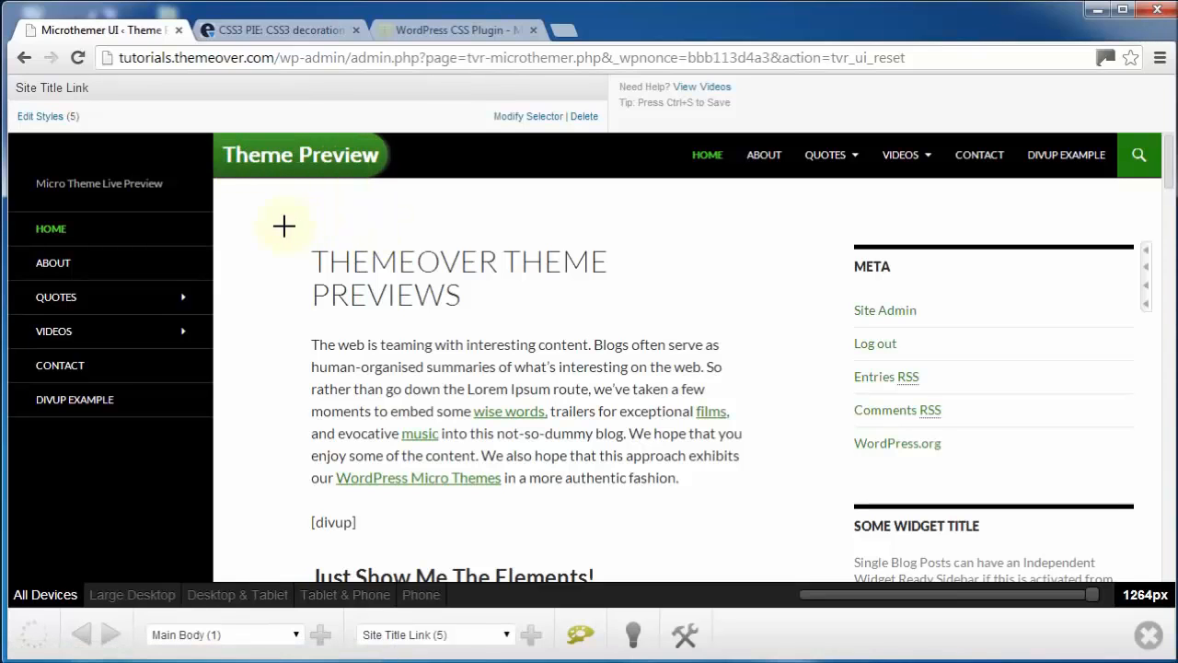
mouse_move(283, 237)
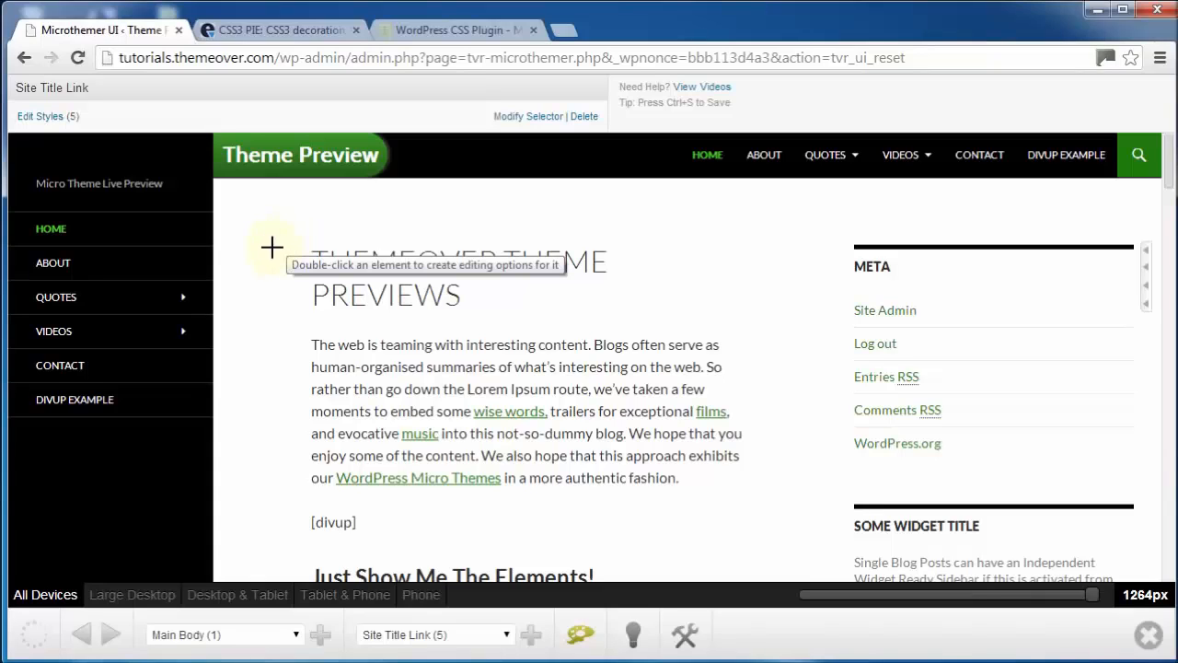
mouse_move(639, 449)
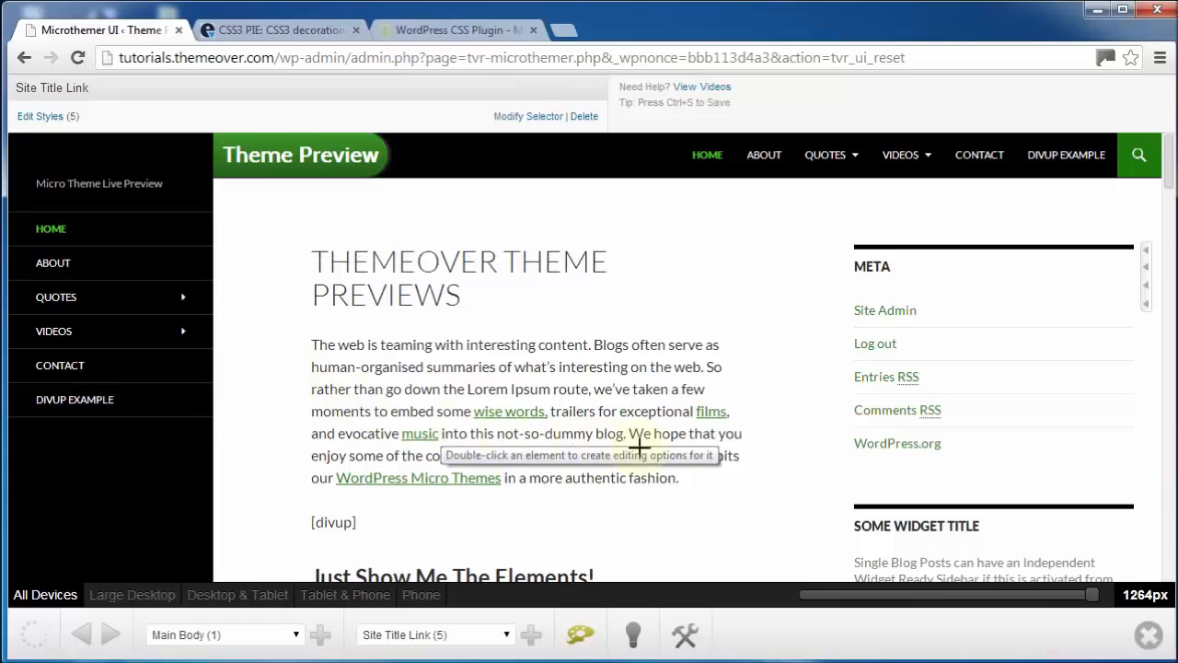
mouse_move(684, 523)
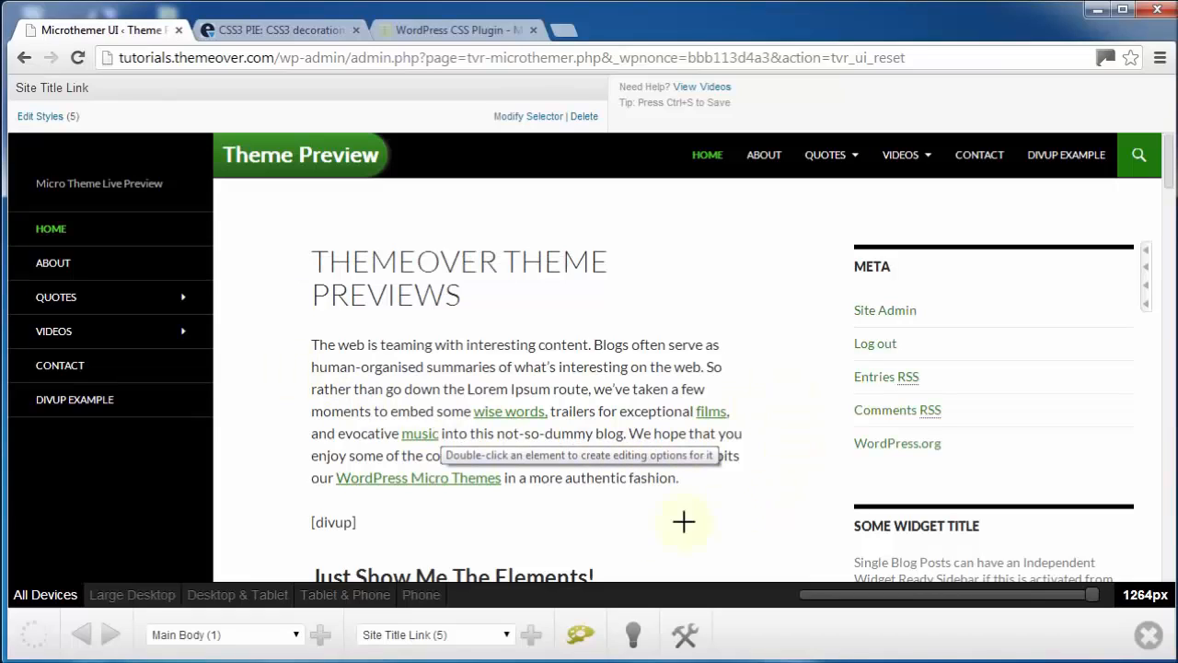
mouse_move(516, 593)
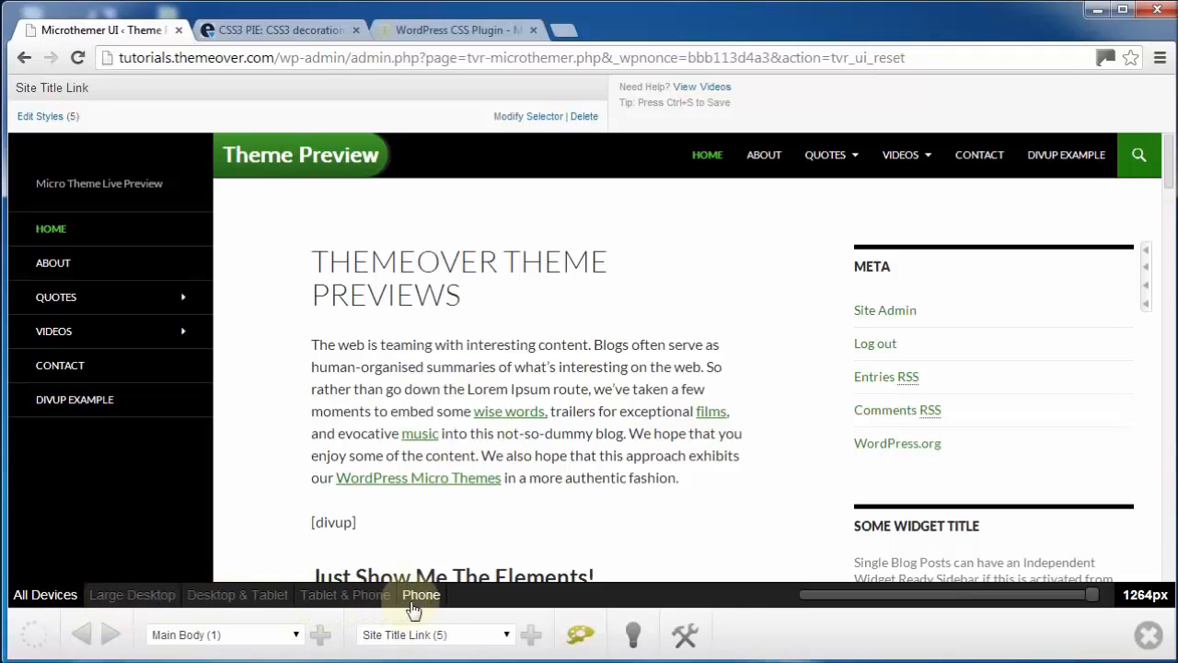
mouse_move(737, 608)
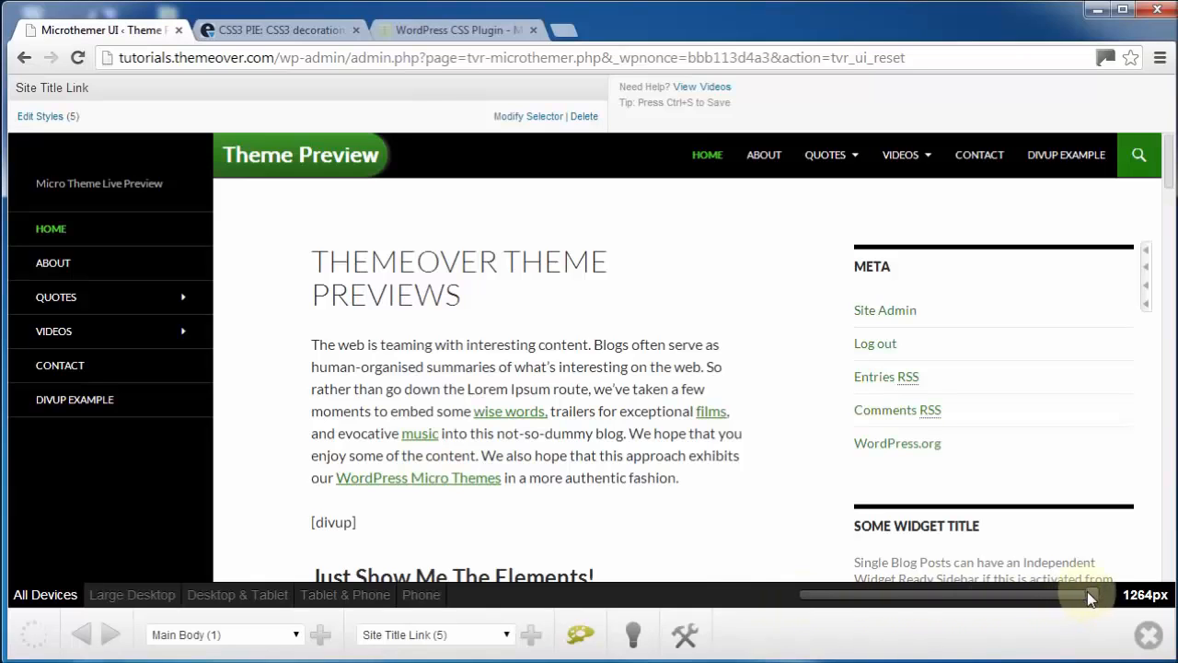
Step: Narrow the preview width, then view the Tablet & Phone and 979px Desktop & Tablet sizes
drag(1091, 598, 1077, 598)
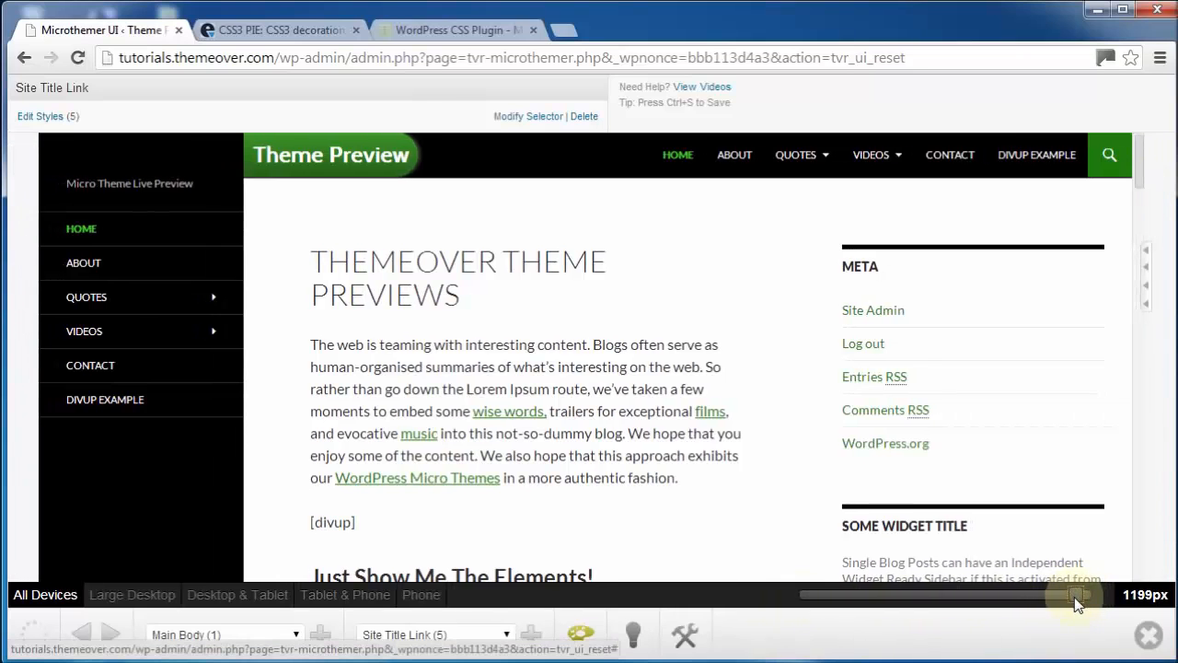
drag(1076, 595, 860, 595)
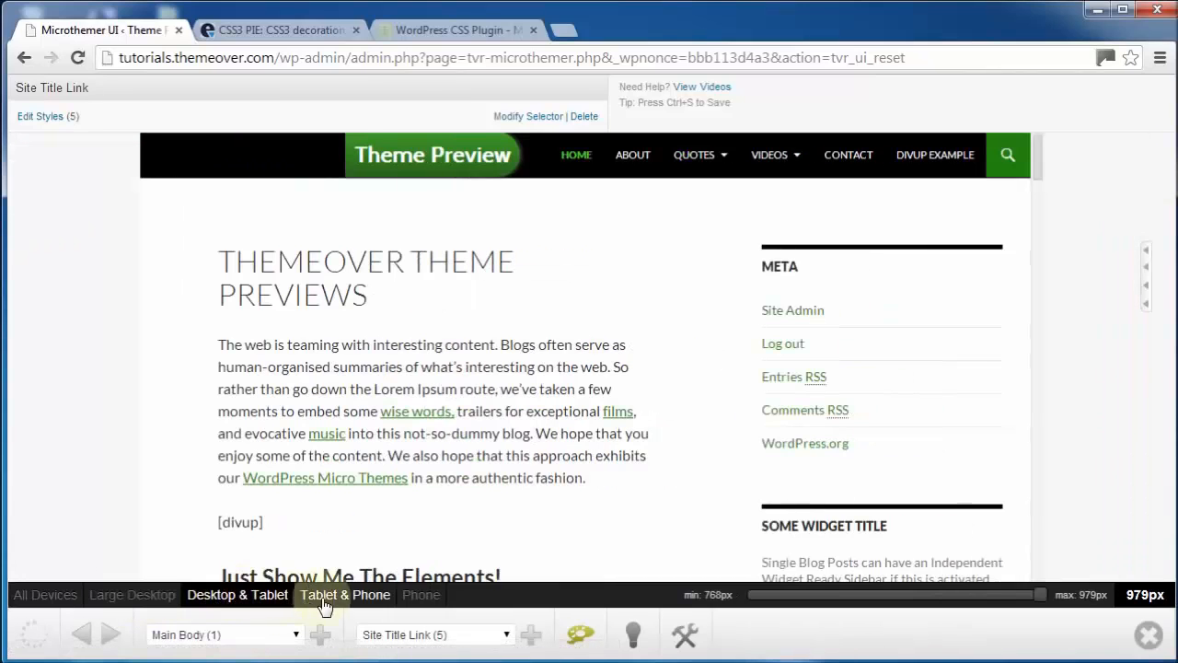
click(420, 595)
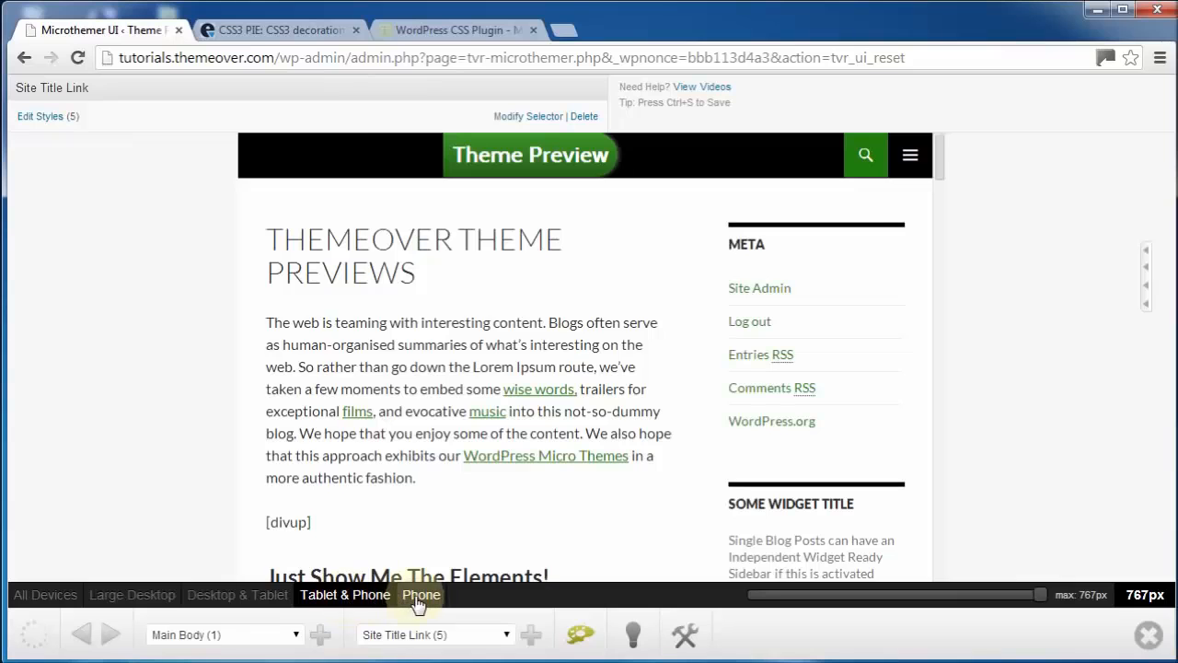
click(237, 594)
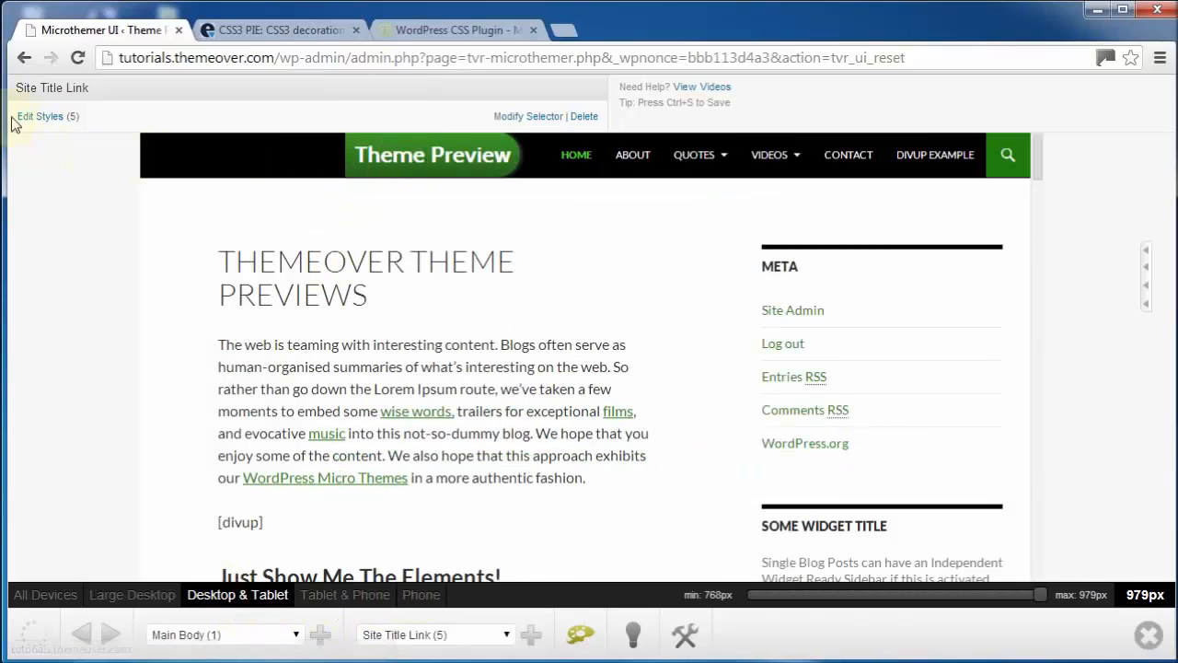
Step: Empty the title link's 192 Margin Left for the Desktop & Tablet (979px) breakpoint
click(38, 116)
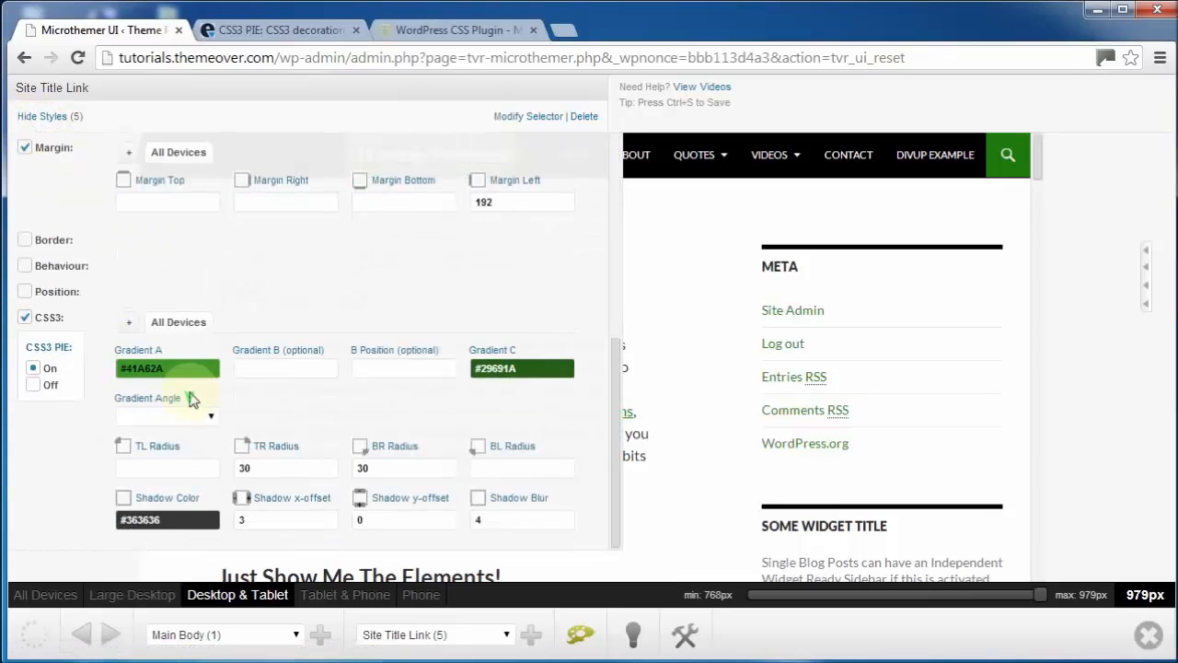
click(178, 152)
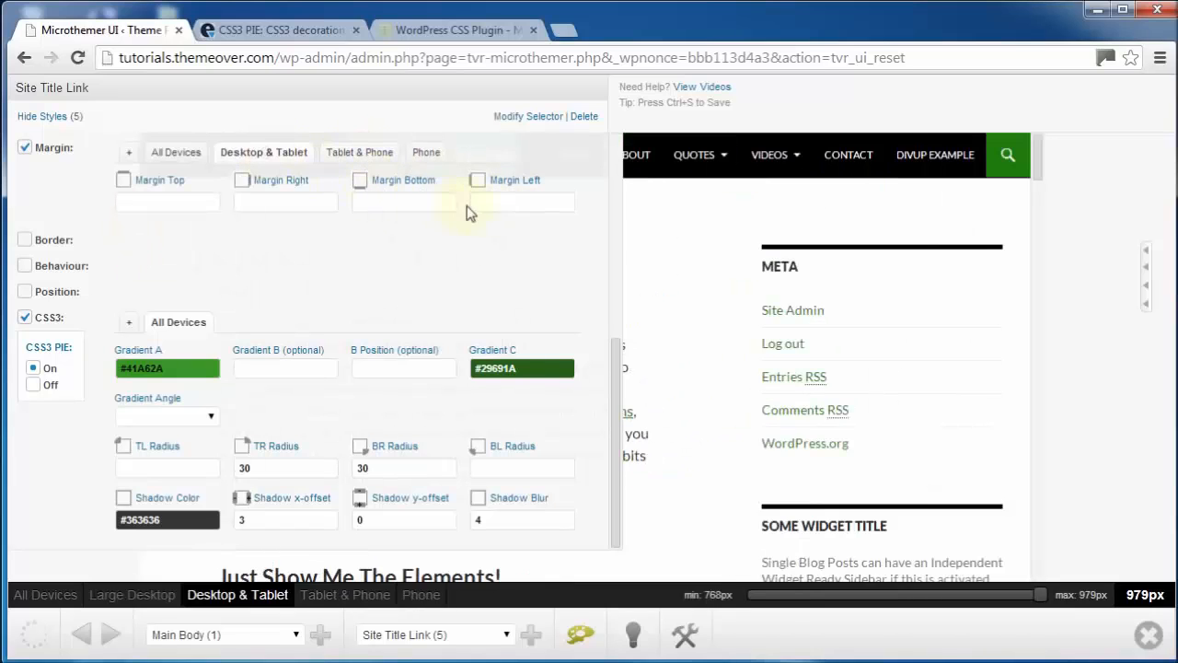
text(0)
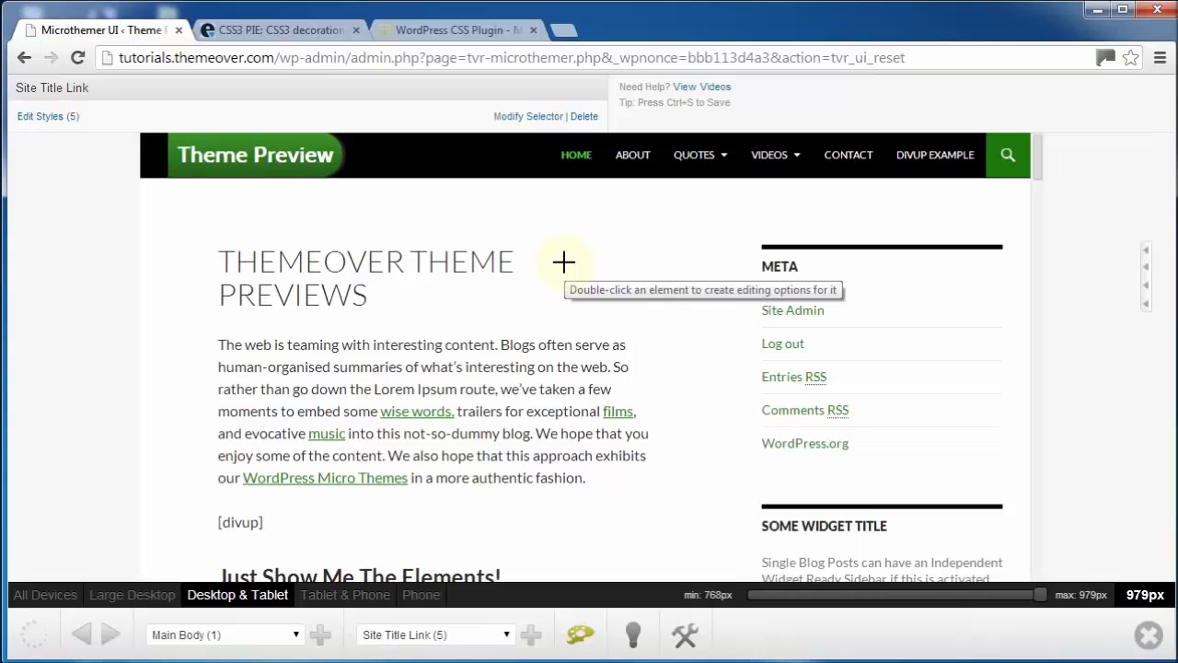
click(455, 30)
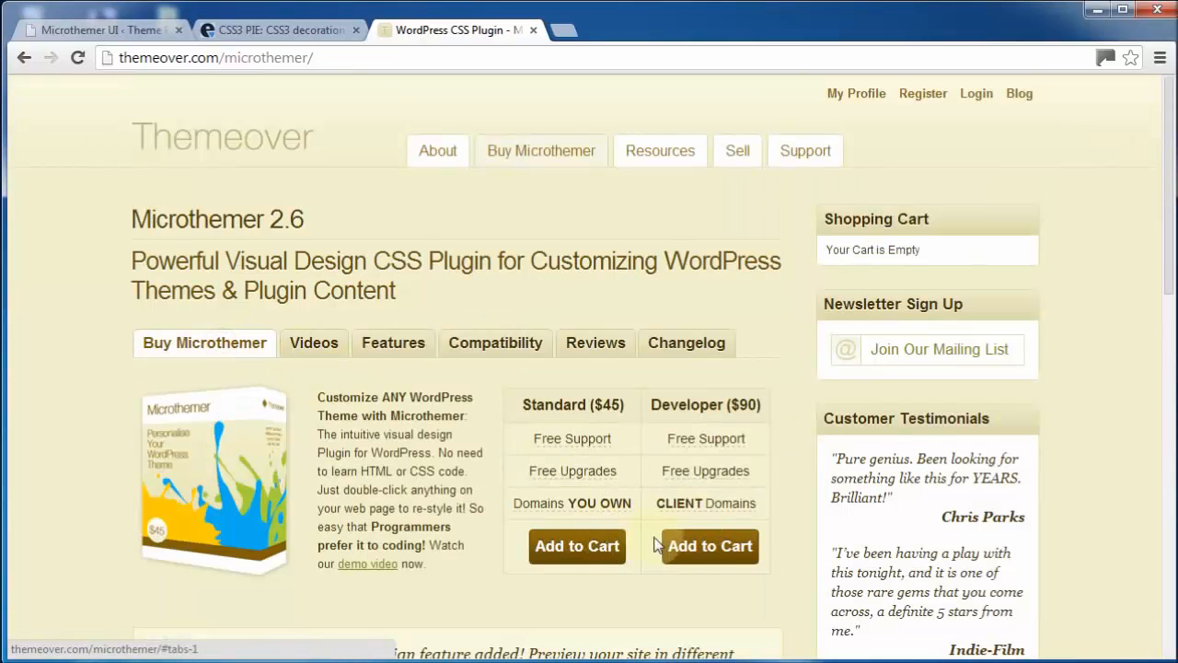
mouse_move(577, 545)
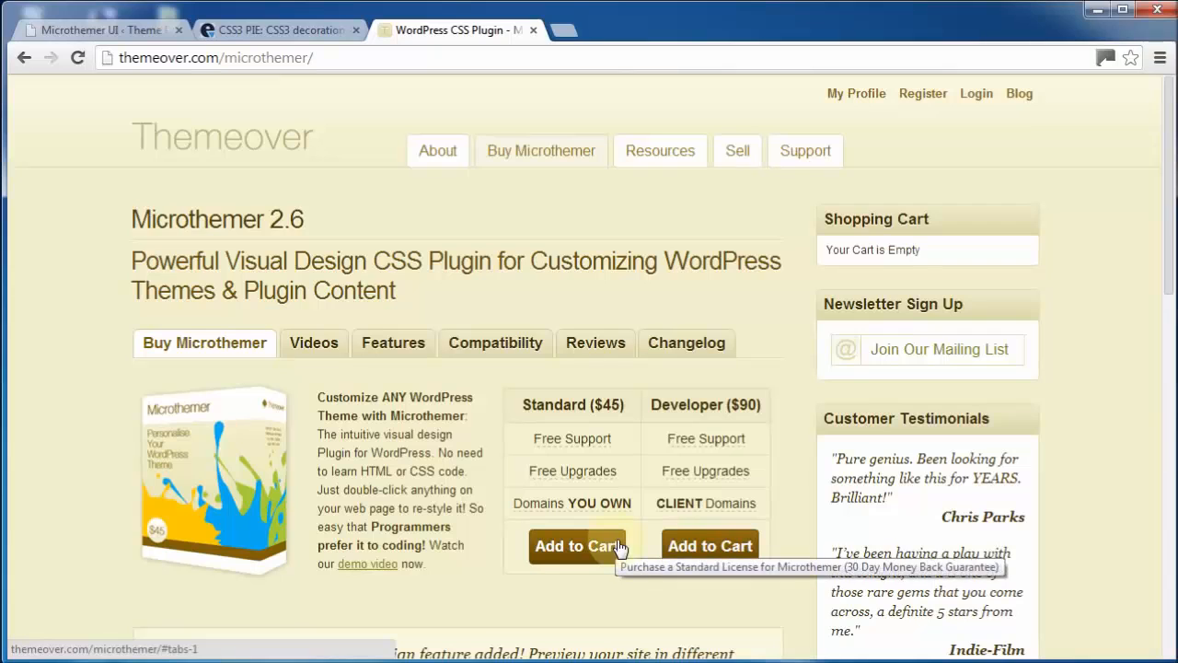
mouse_move(596, 470)
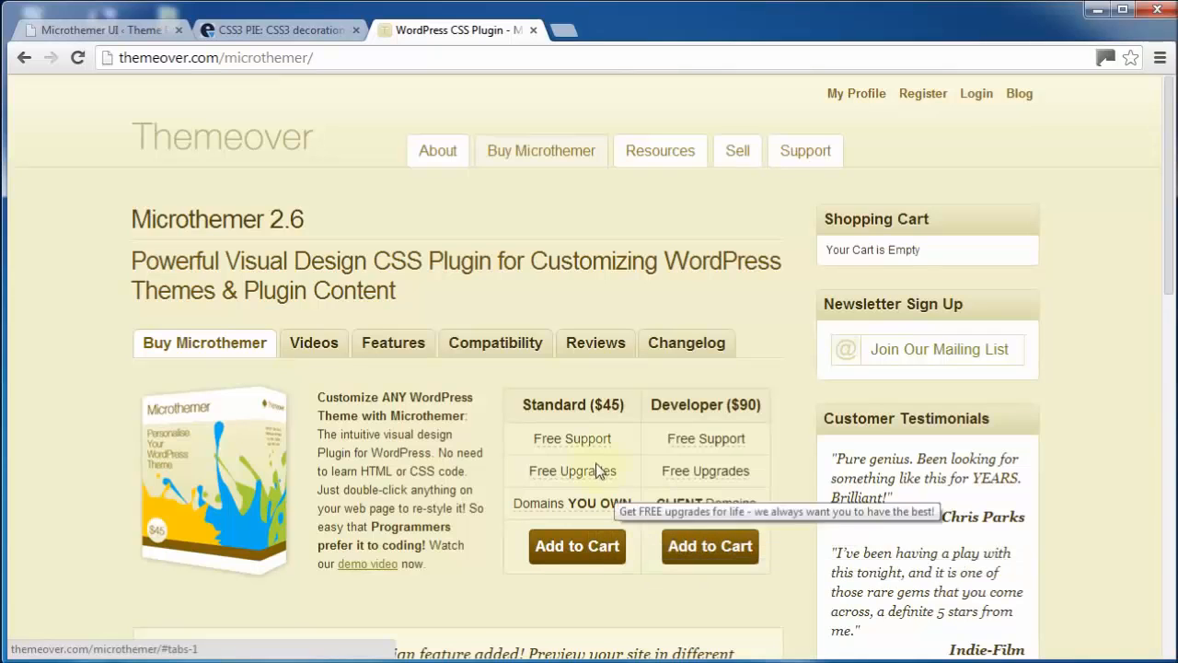
mouse_move(552, 224)
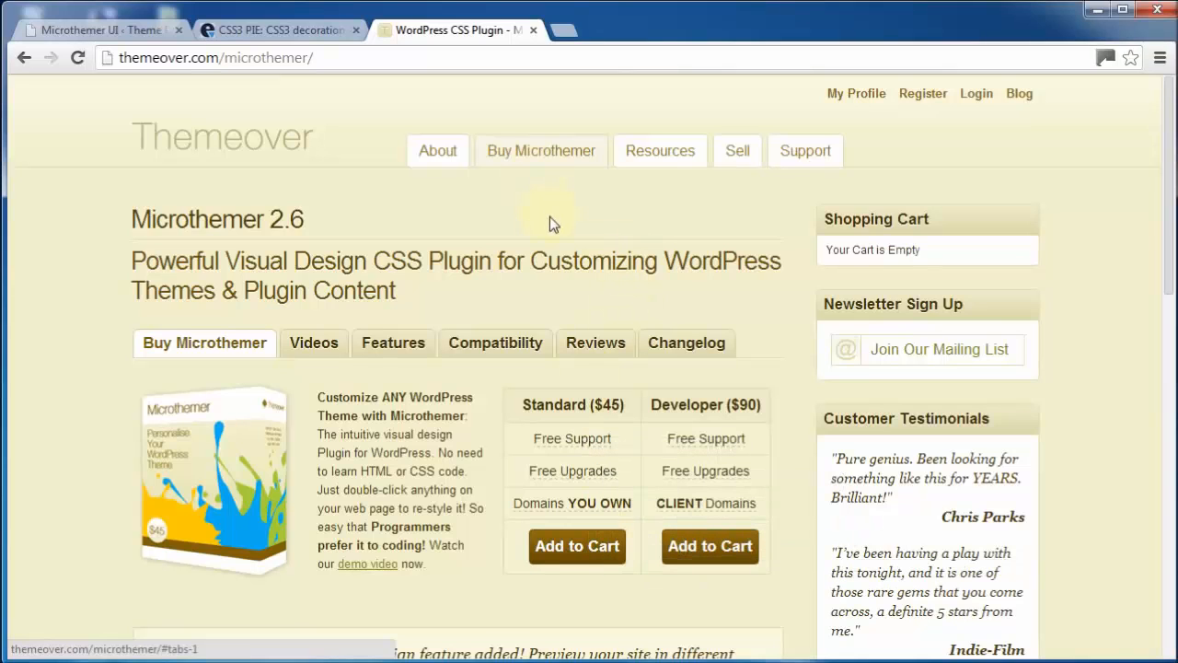
Step: Highlight the 30-day money-back guarantee sentence and follow the free-trial download link
scroll(down, 3)
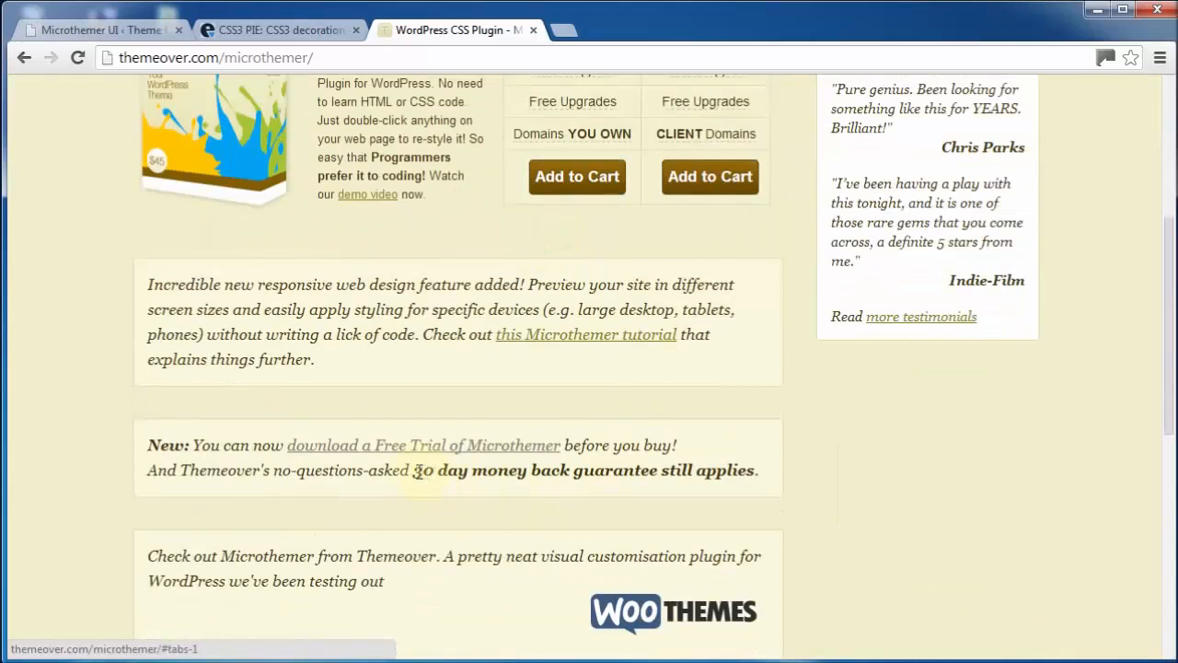
drag(412, 470, 757, 469)
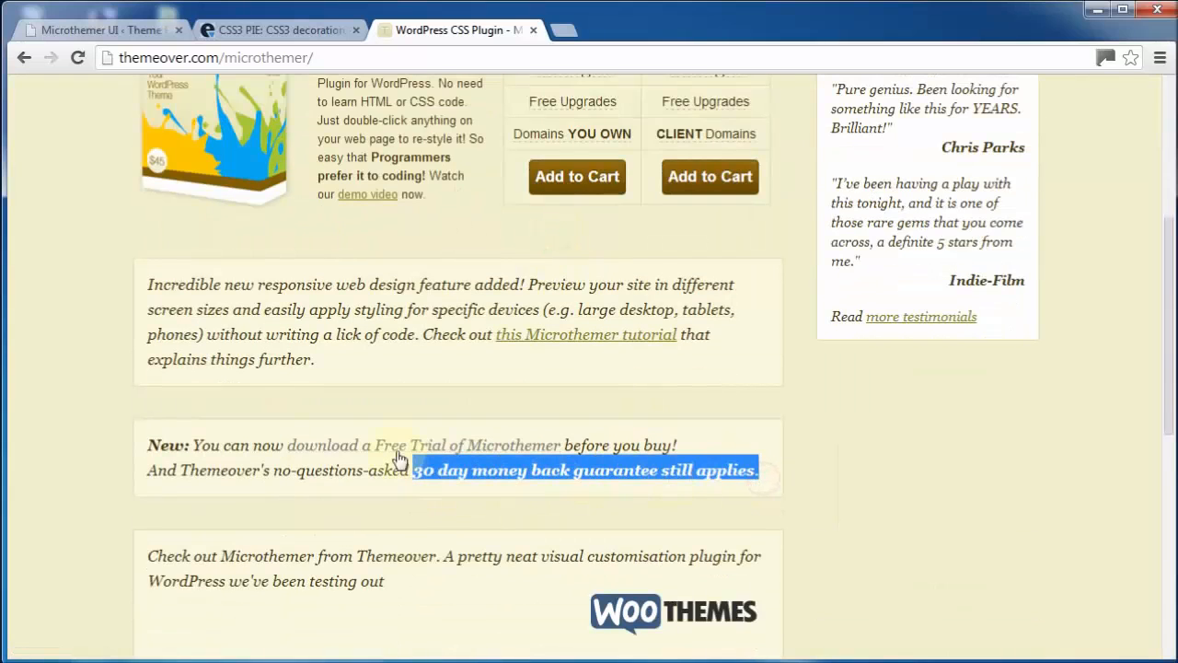
click(426, 445)
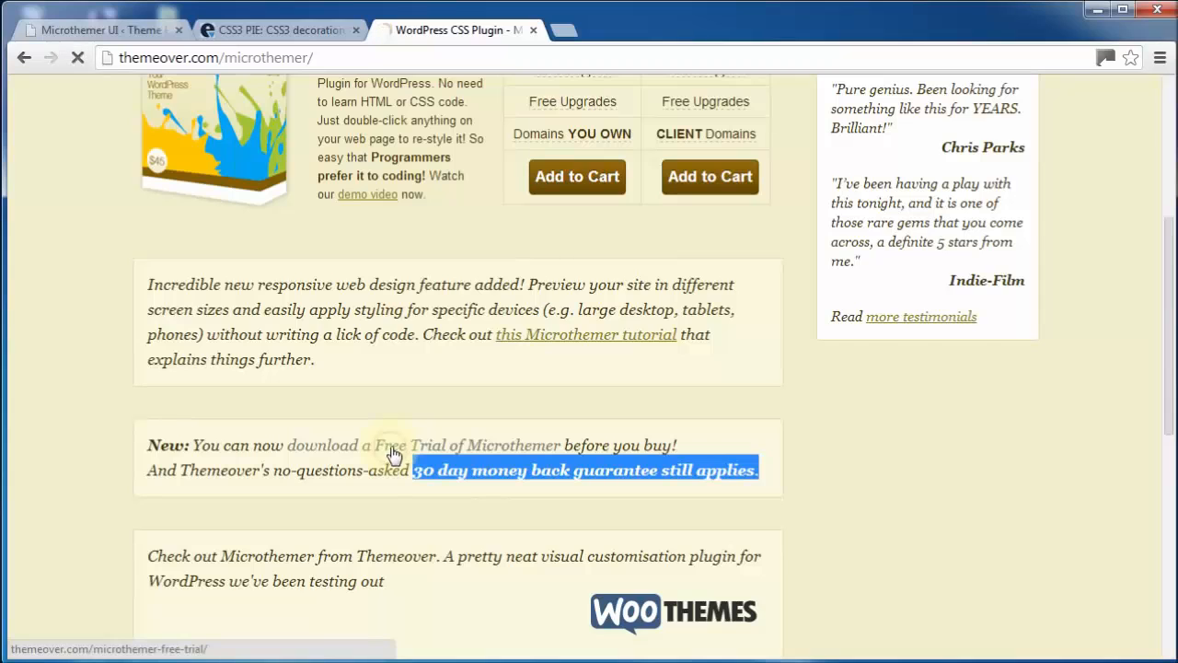
Step: Go from the free trial page to the Support page and open the Support Forum
click(386, 444)
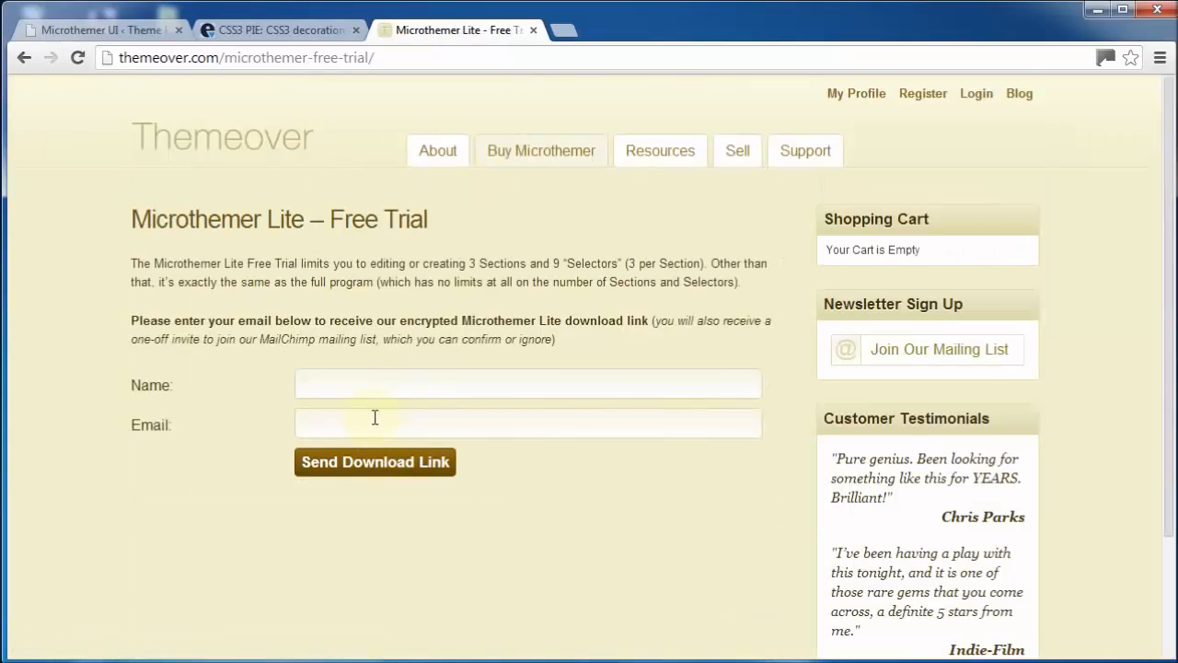
click(804, 150)
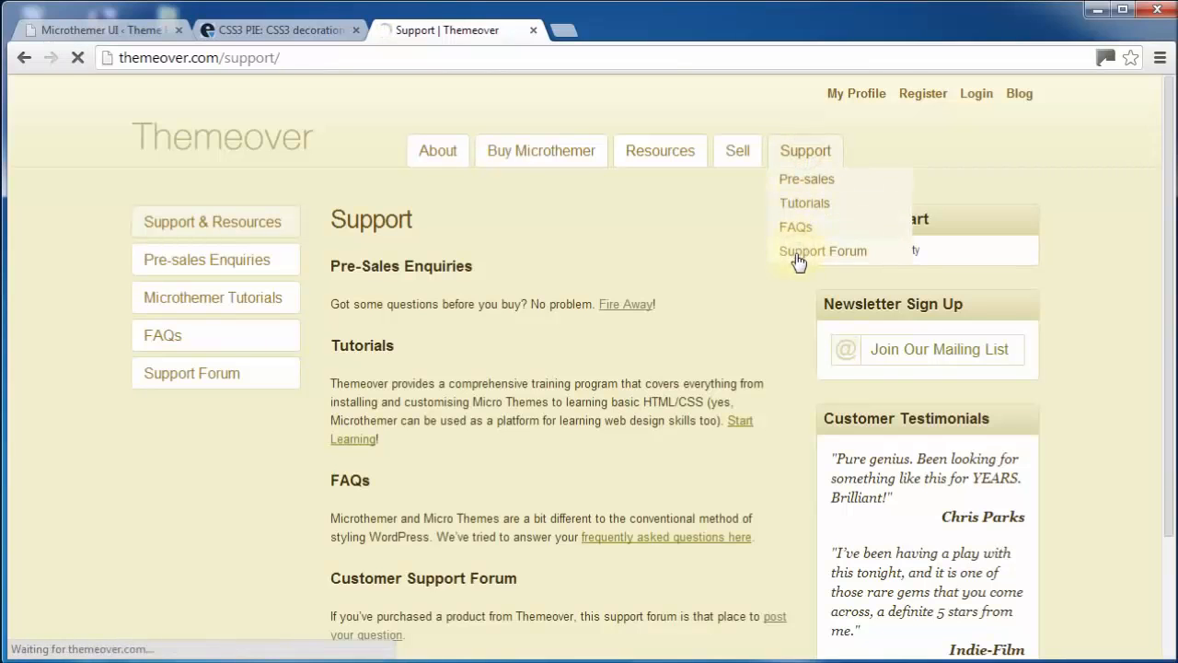
click(822, 250)
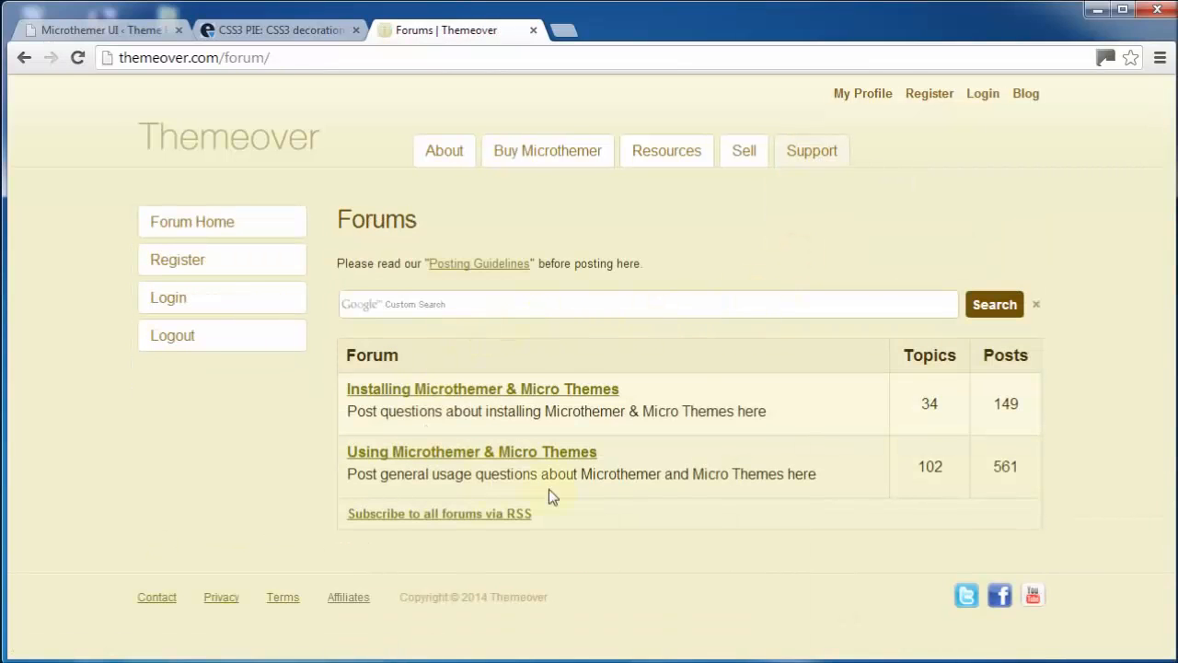